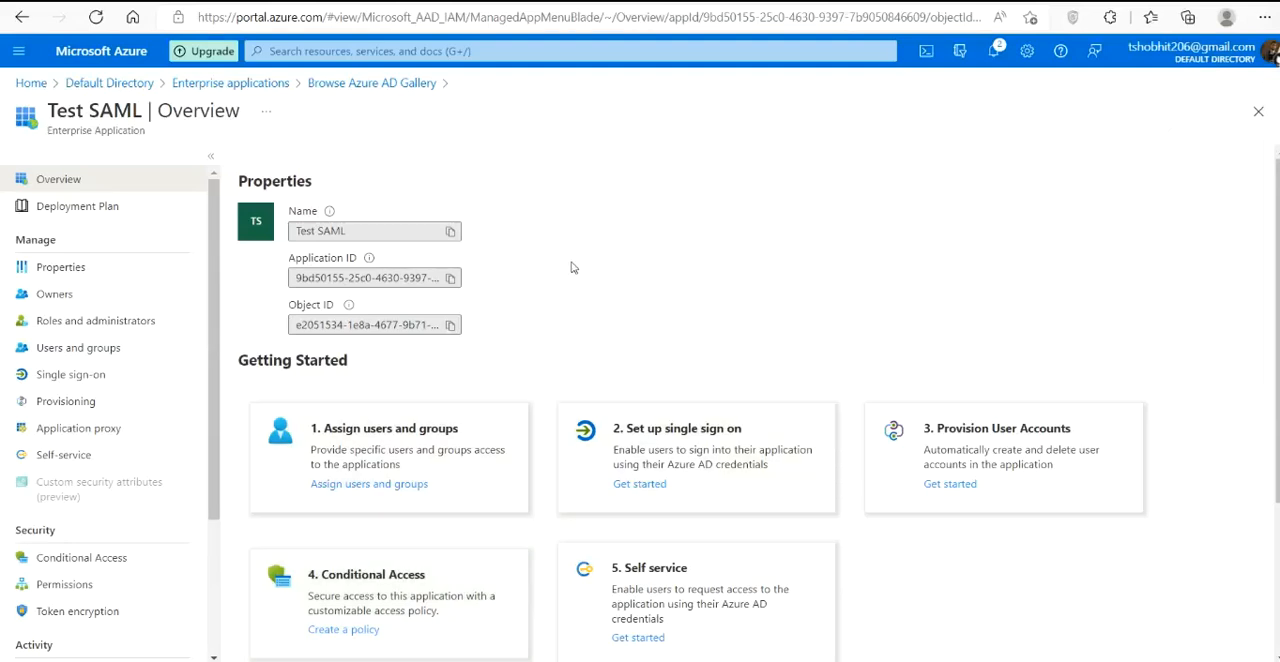
mouse_move(556, 279)
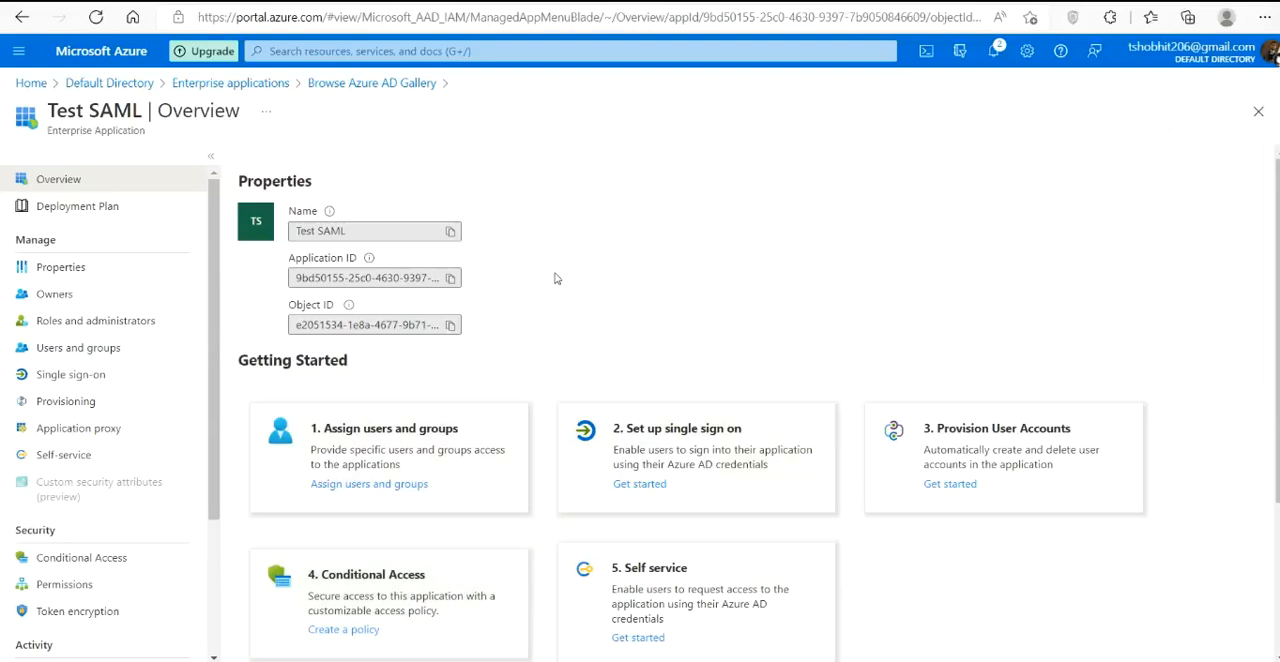
mouse_move(520, 265)
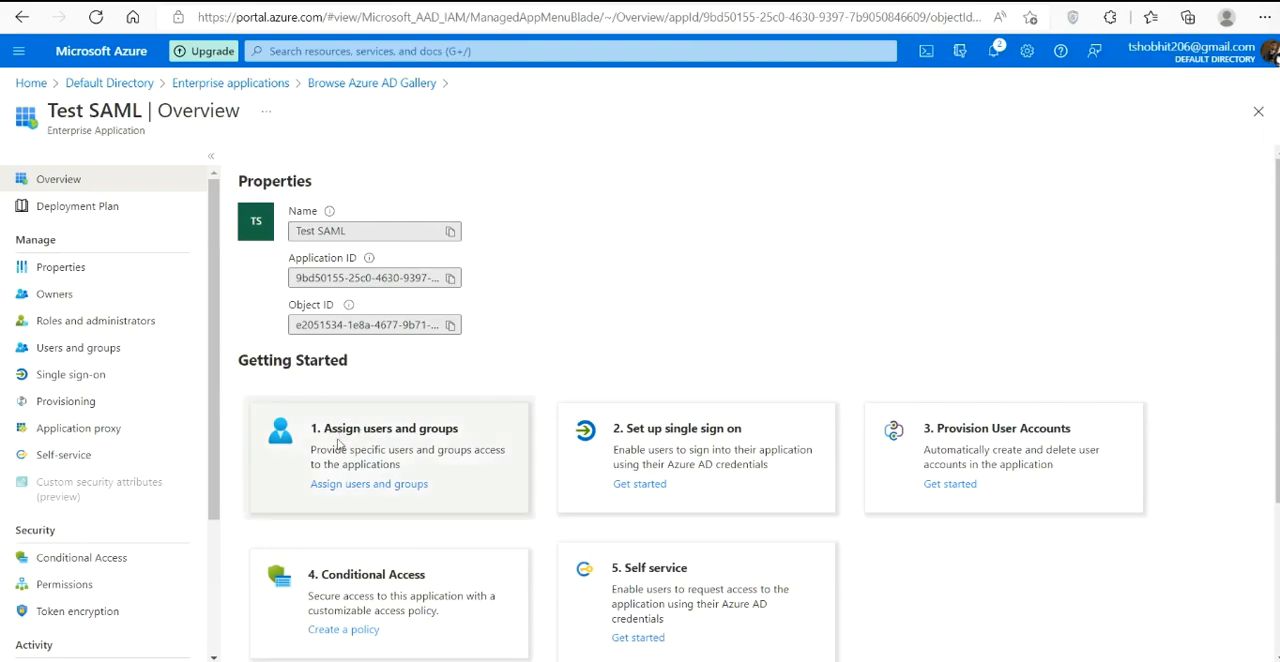
Step: Open Test SAML's Users and groups, start Add user/group, and open the Users picker
left_click(78, 347)
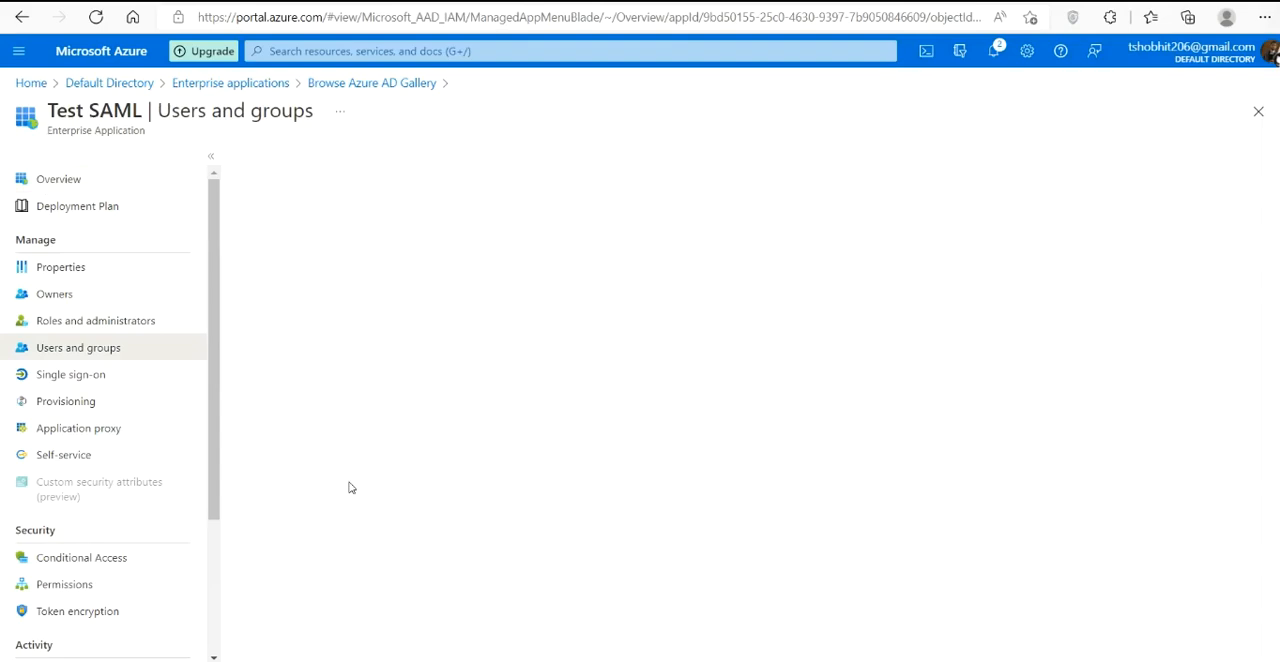
left_click(78, 347)
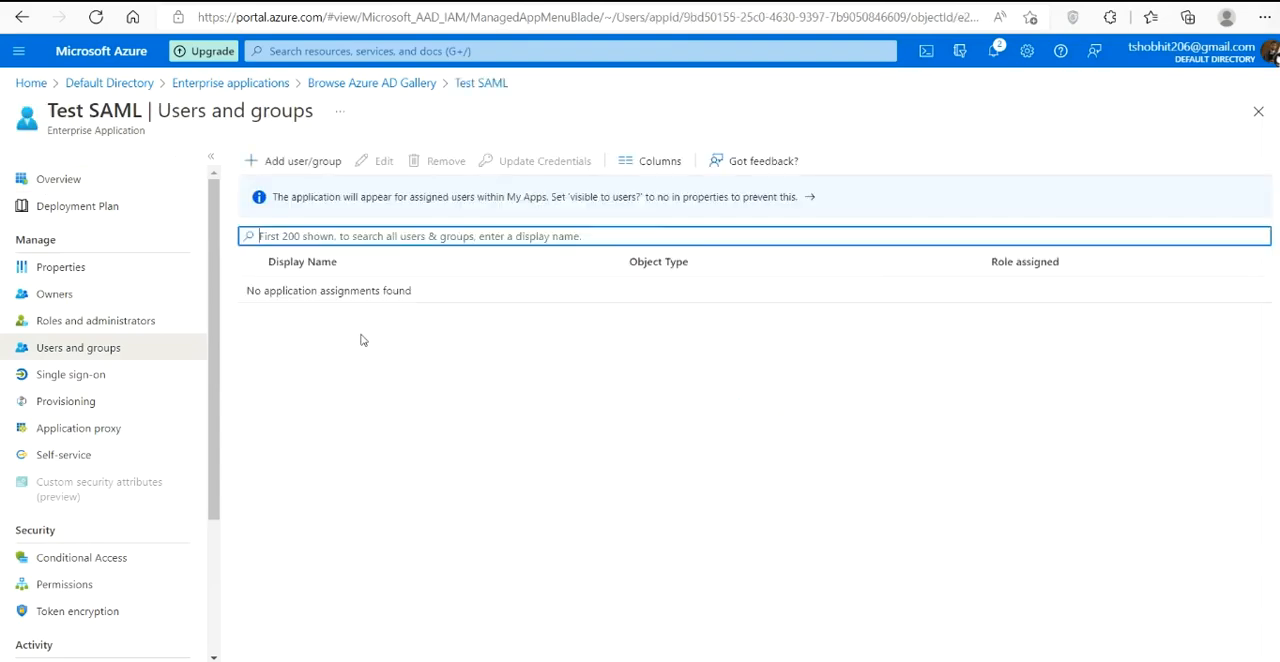
left_click(301, 161)
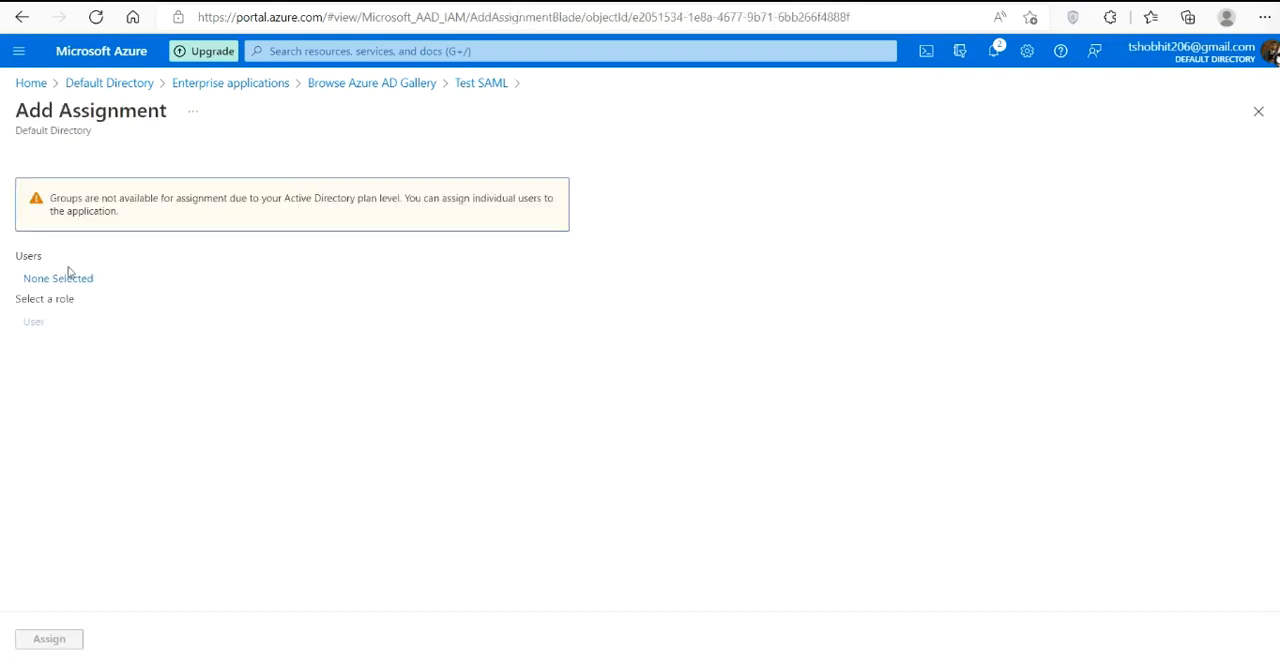
left_click(57, 278)
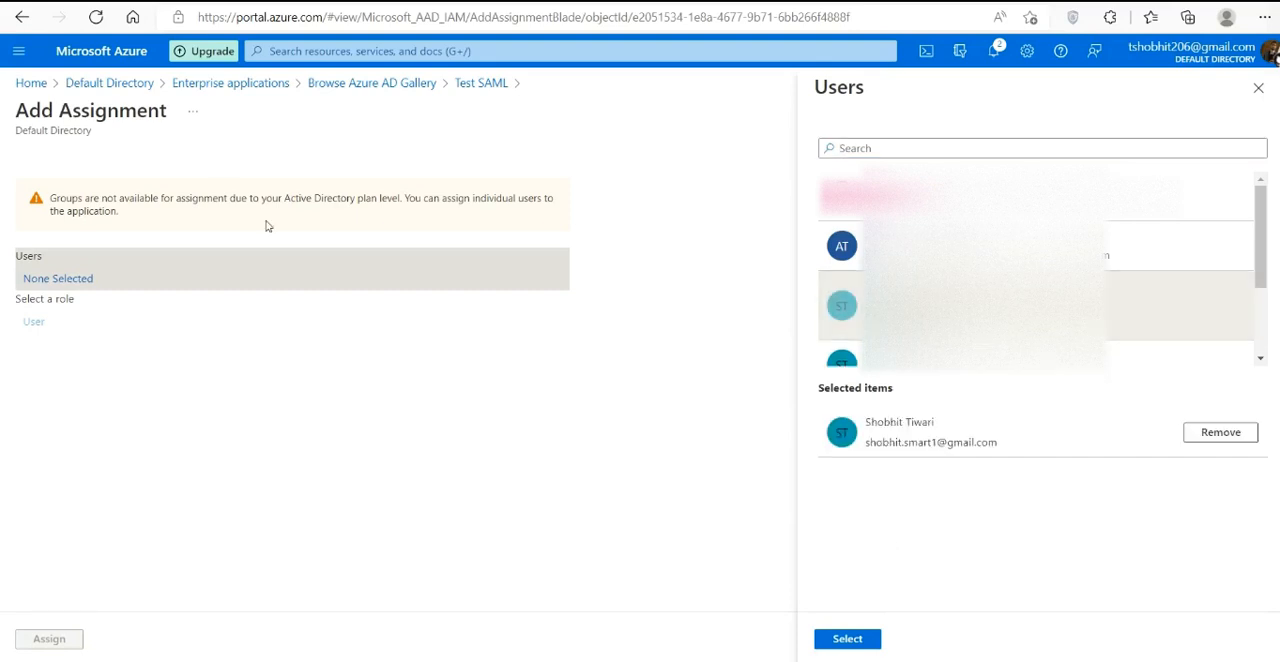
mouse_move(30, 83)
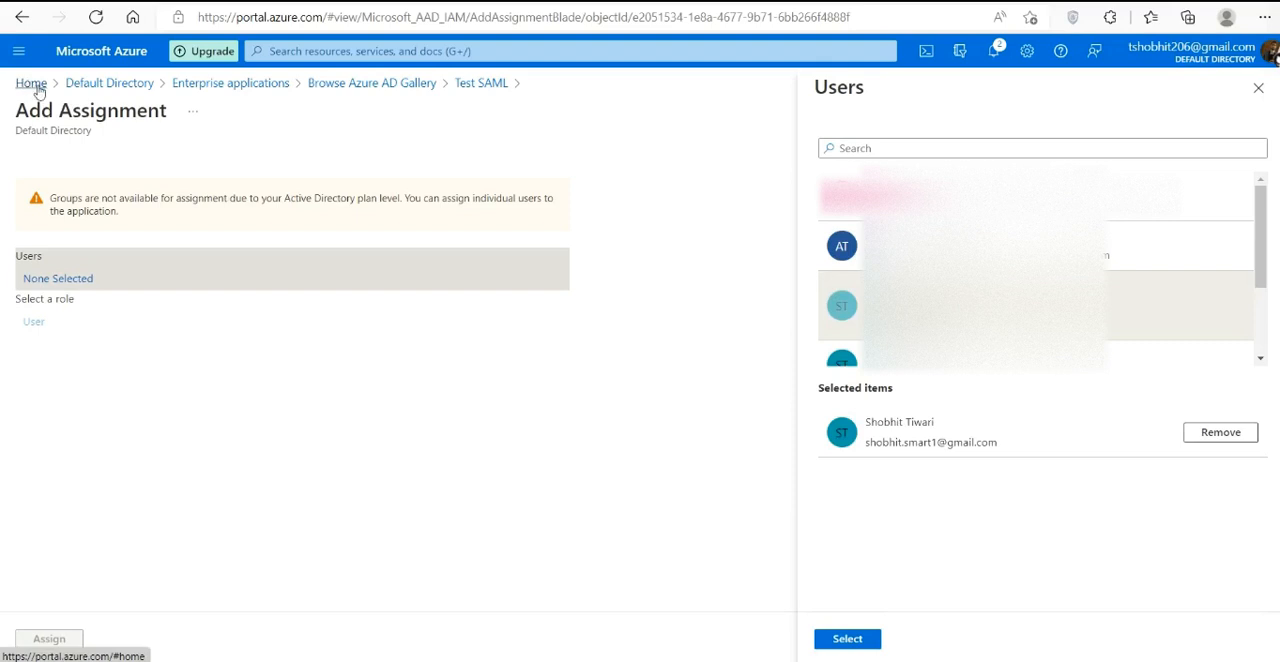
Step: Go back Home and list the six users in Azure Active Directory
left_click(30, 83)
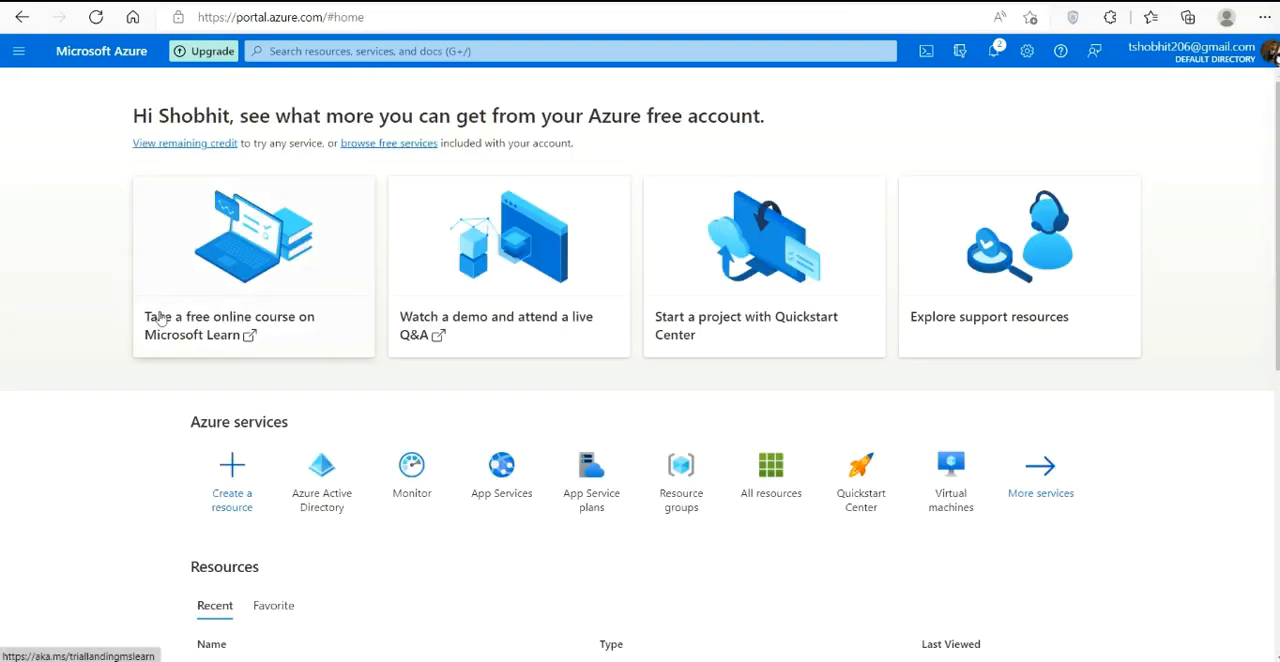
left_click(321, 480)
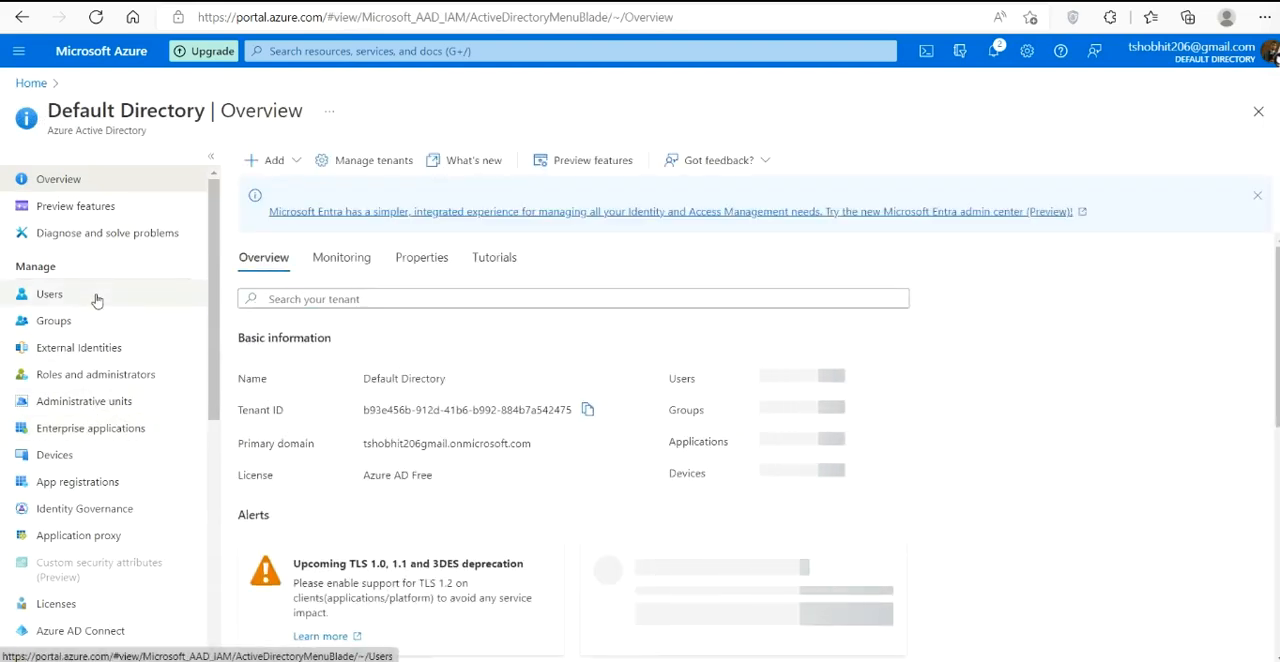
left_click(49, 294)
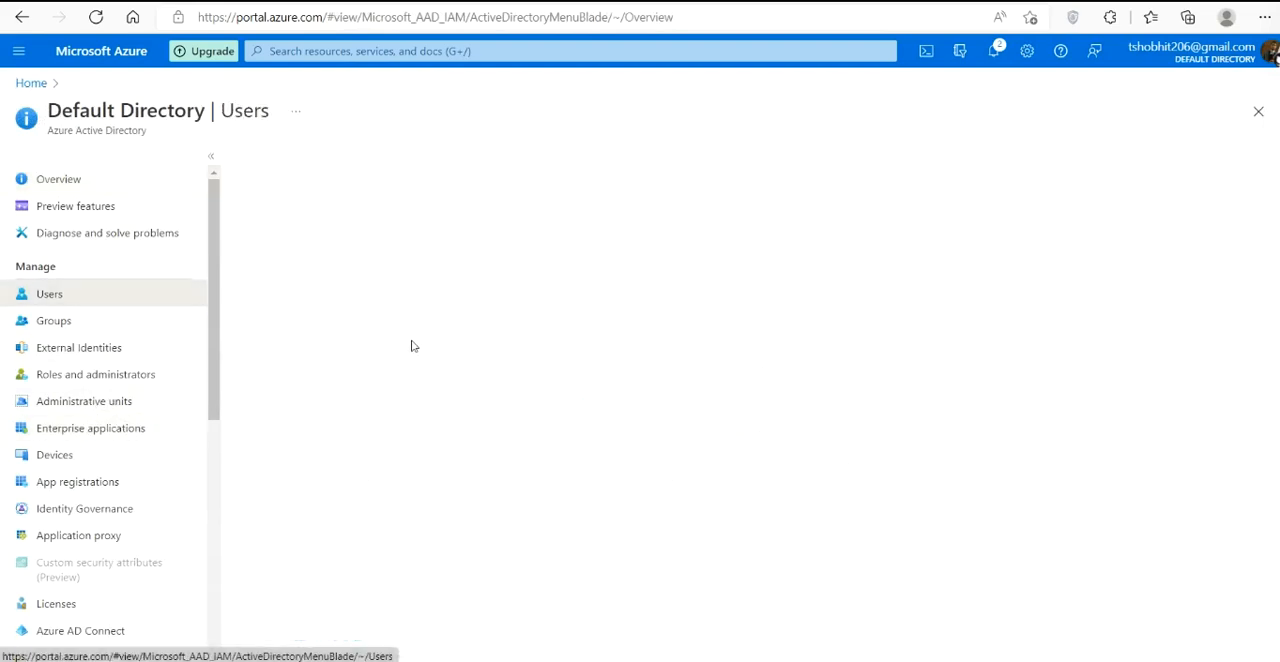
mouse_move(520, 339)
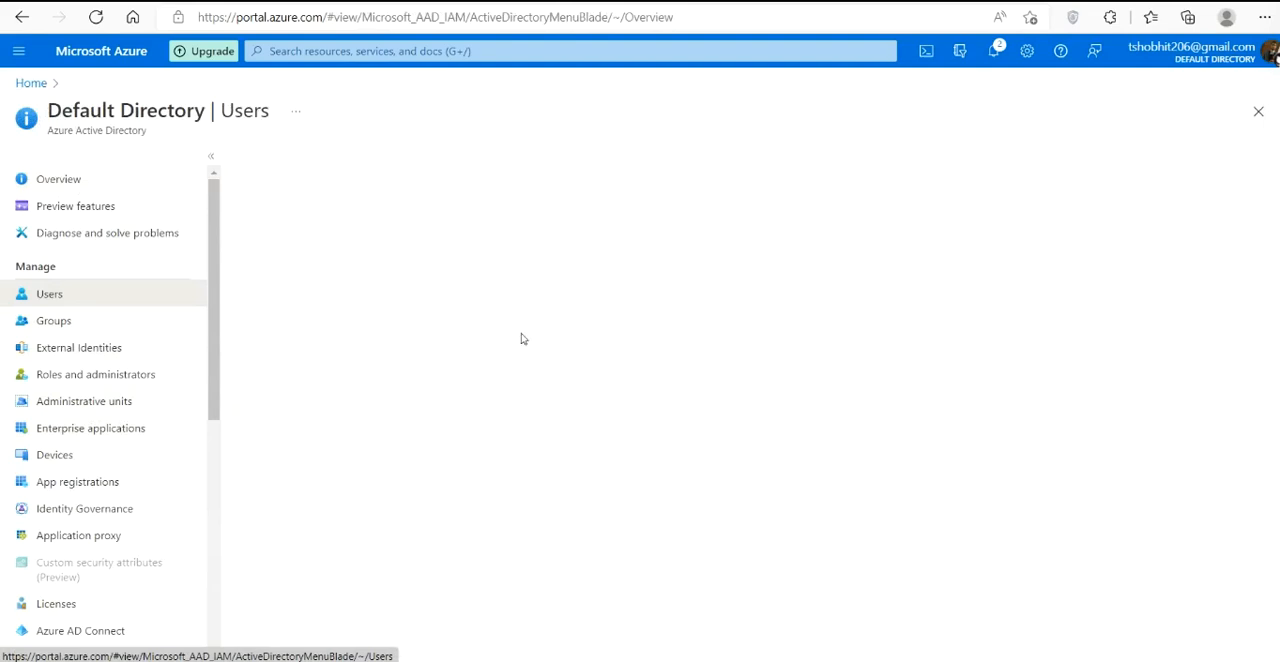
left_click(49, 293)
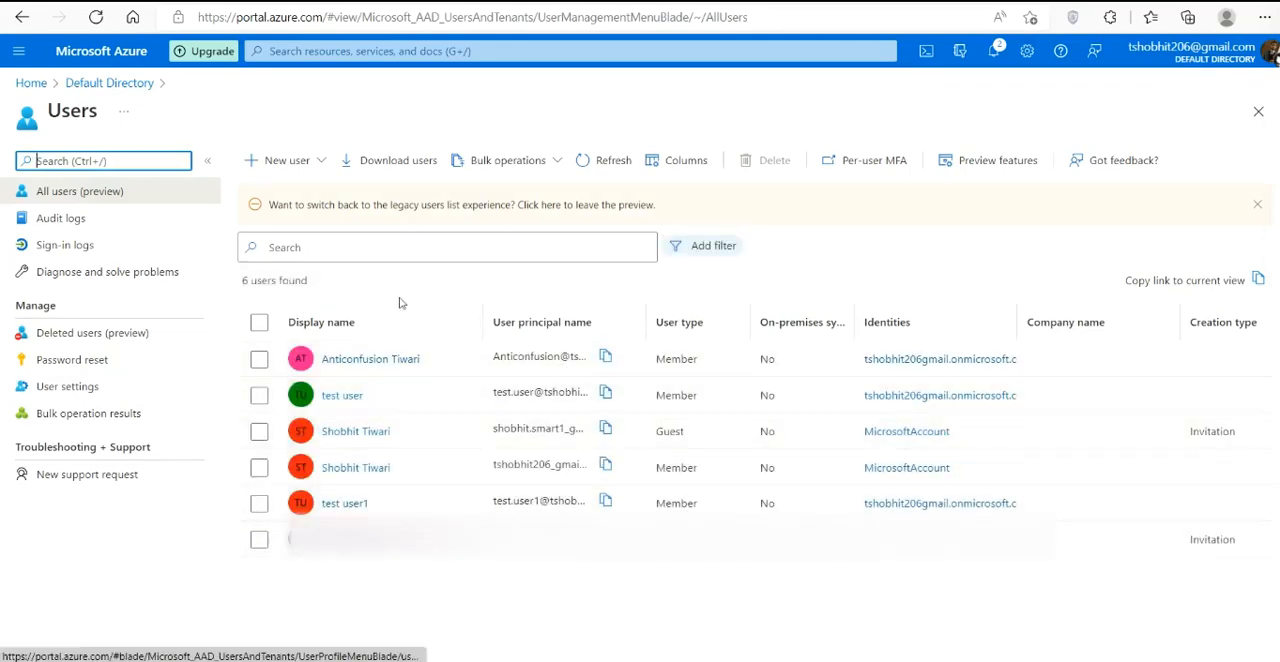
mouse_move(485, 300)
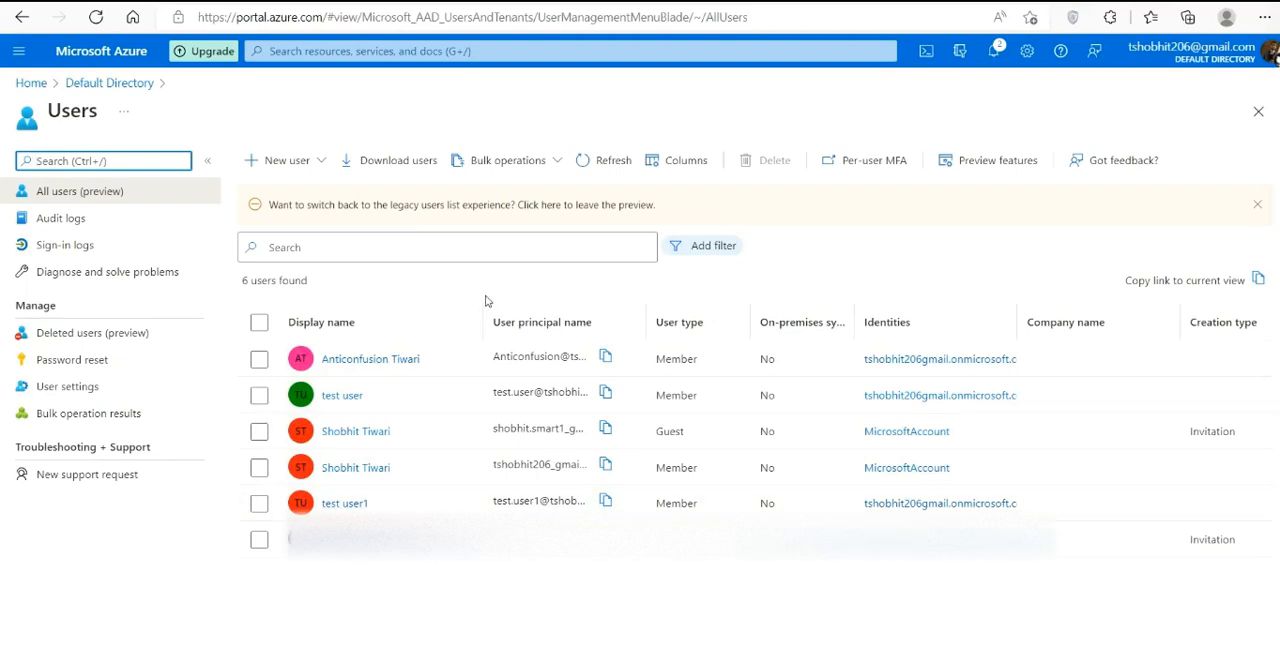
mouse_move(323, 165)
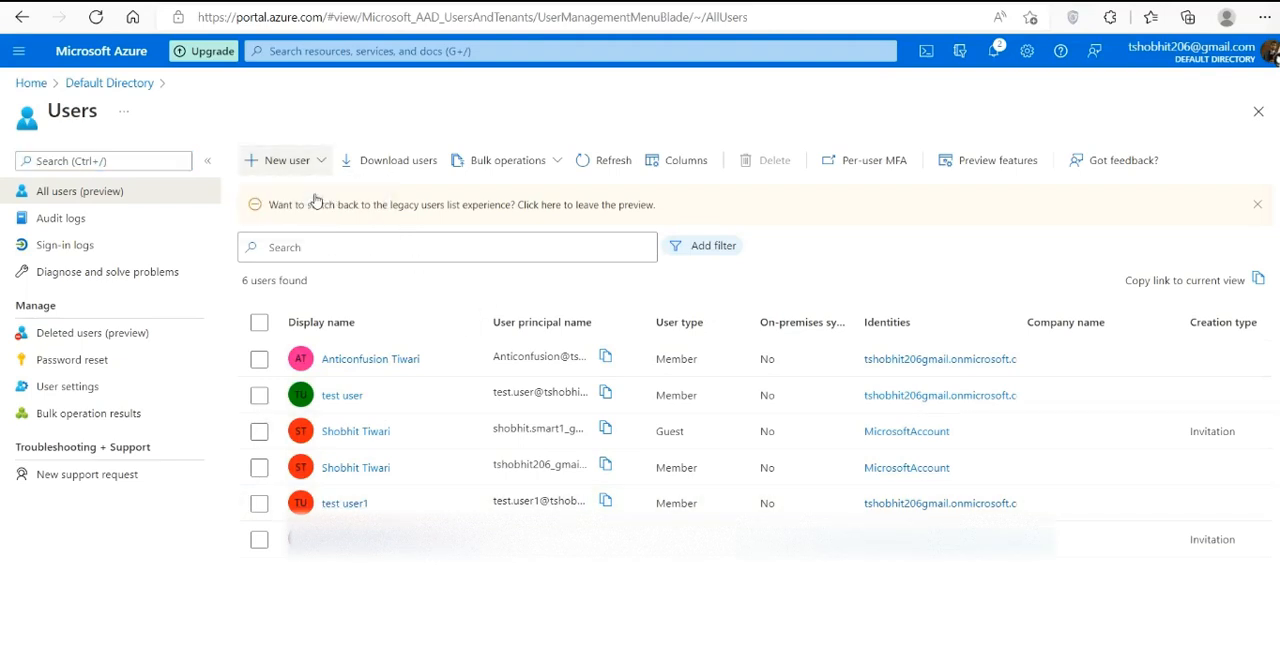
Step: Open the New user form, try Invite user, then return to Create user
left_click(283, 159)
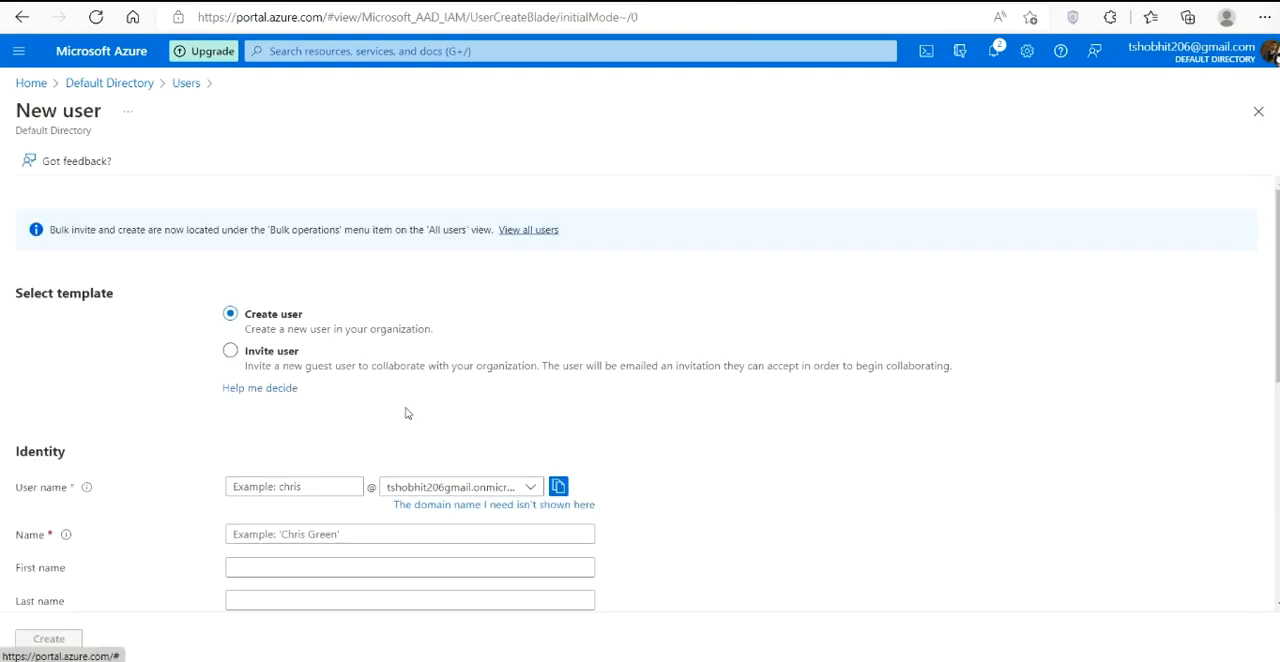
scroll("down", 3)
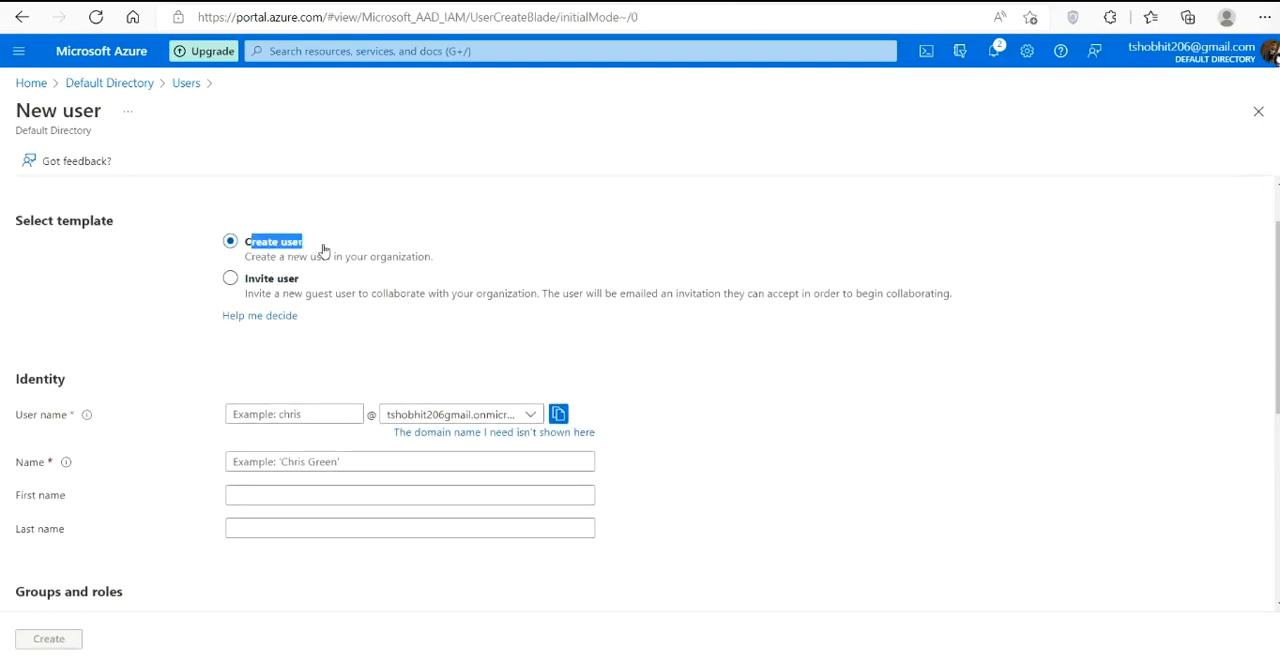
left_click(230, 278)
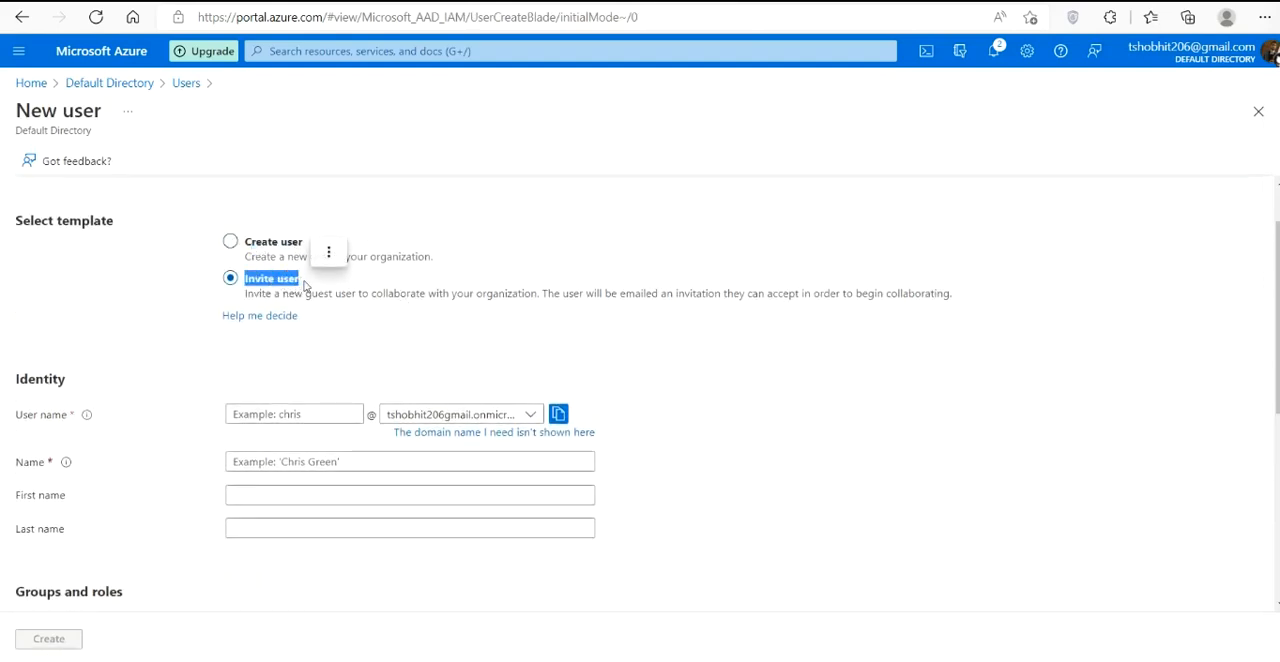
left_click(230, 278)
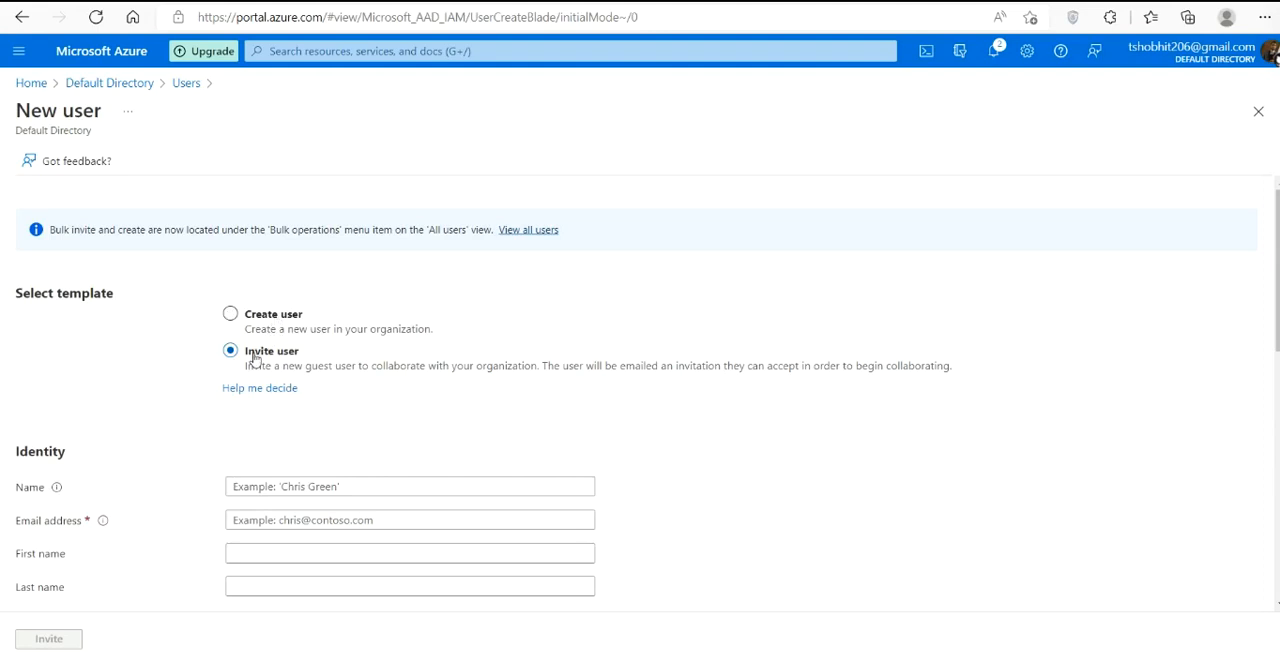
left_click(230, 313)
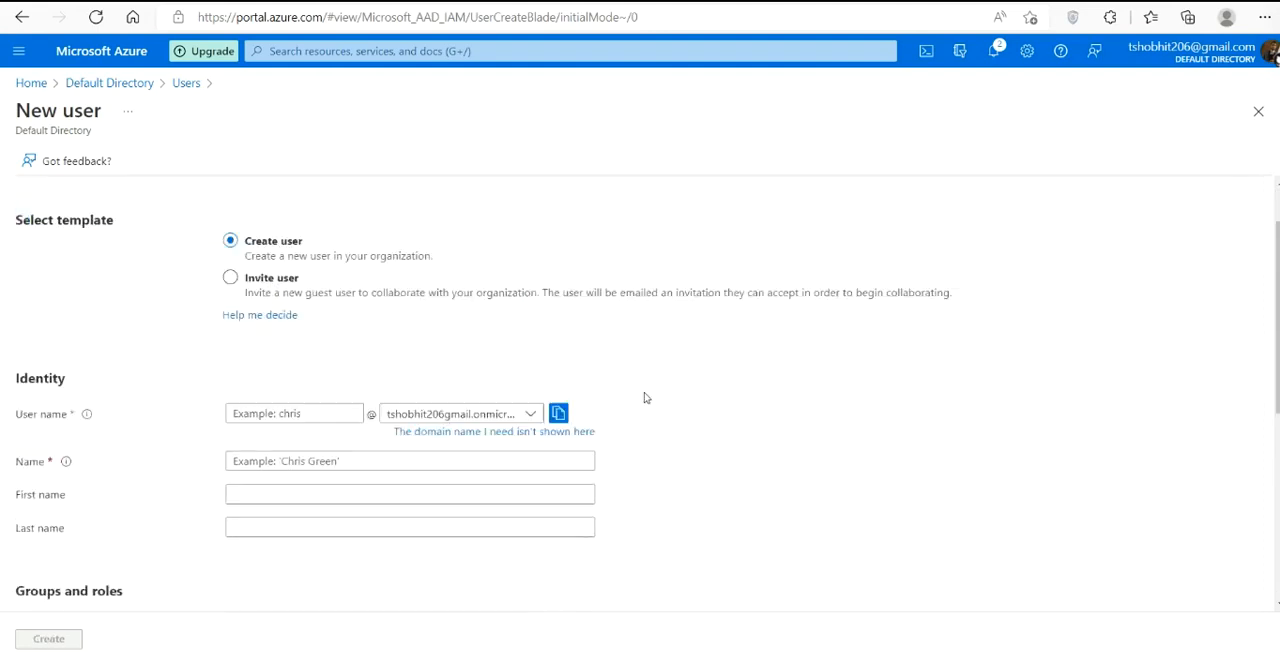
scroll("down", 3)
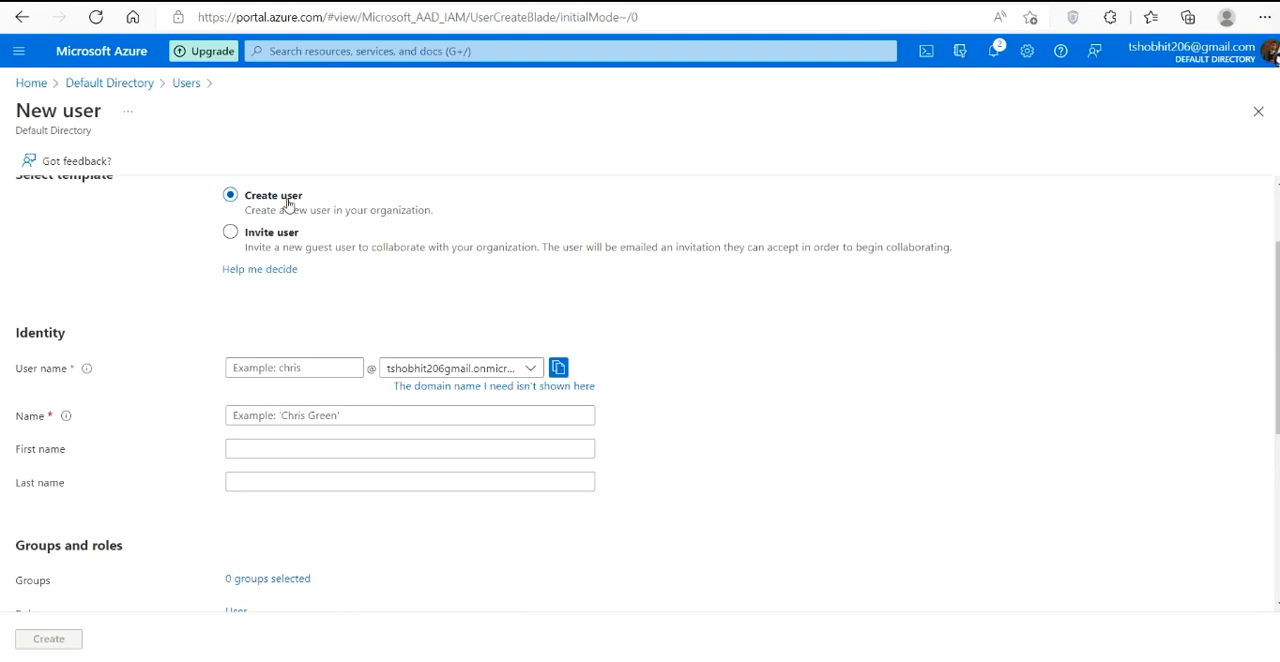
Step: Enter user name test.user2, name 'test user2' and first name 'user2'
left_click(294, 367)
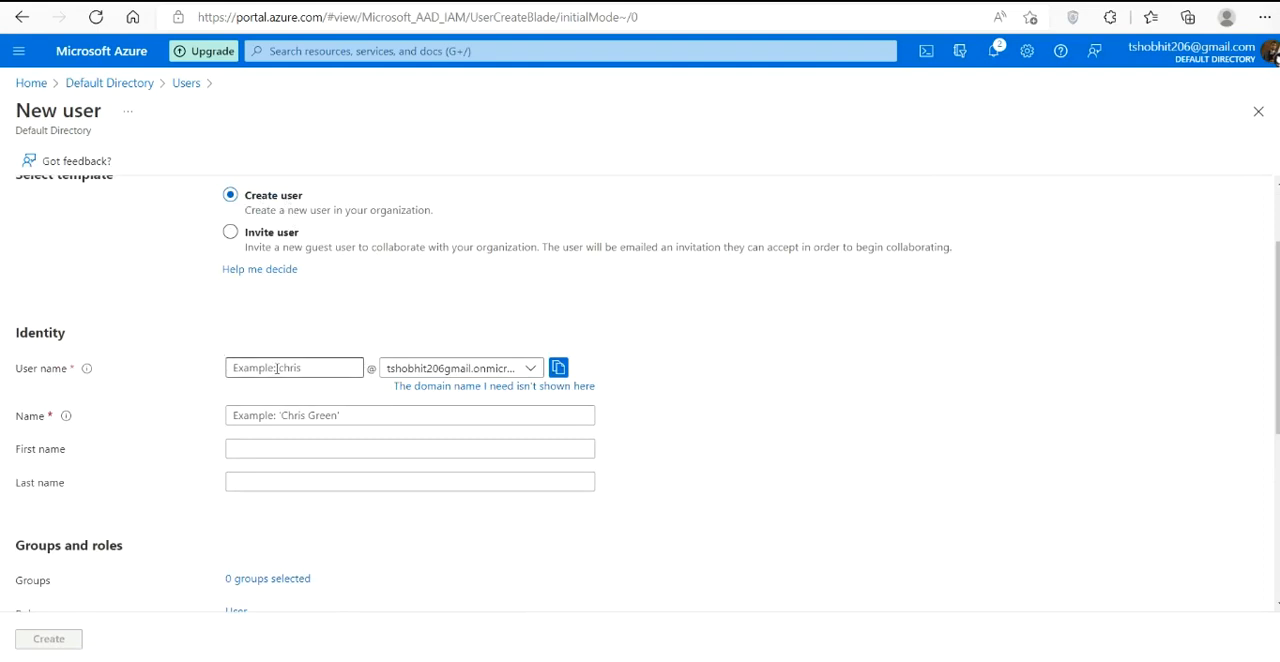
type("test")
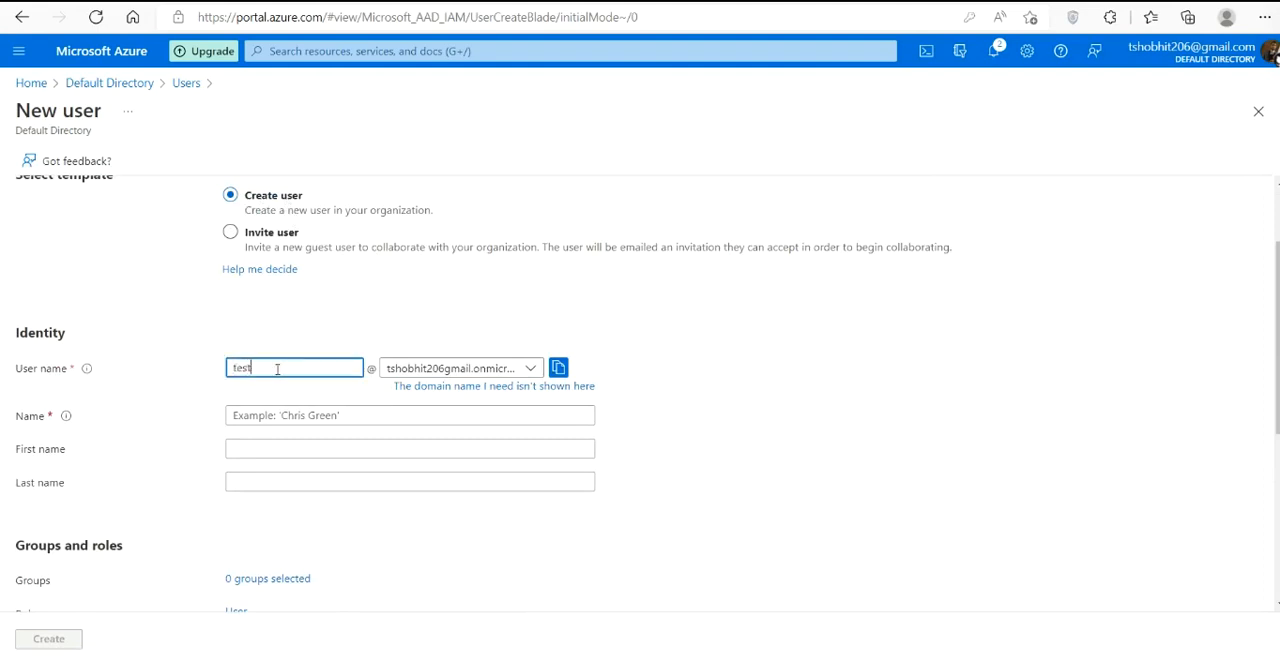
type(".user1")
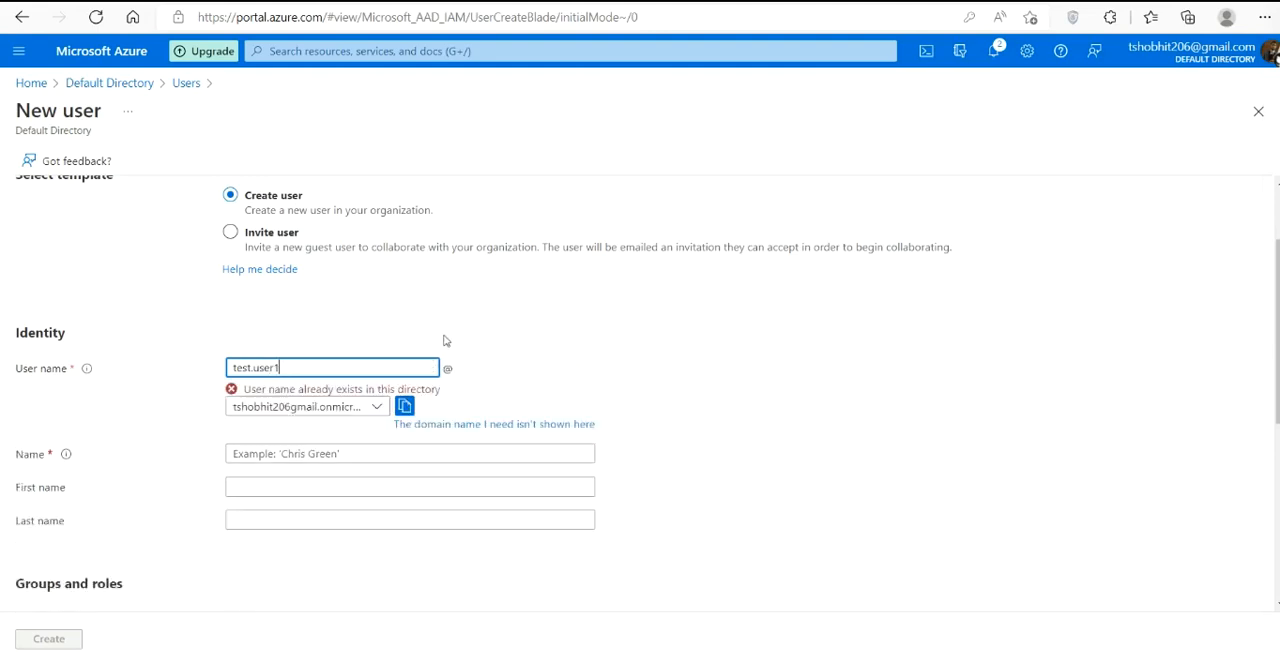
type("2")
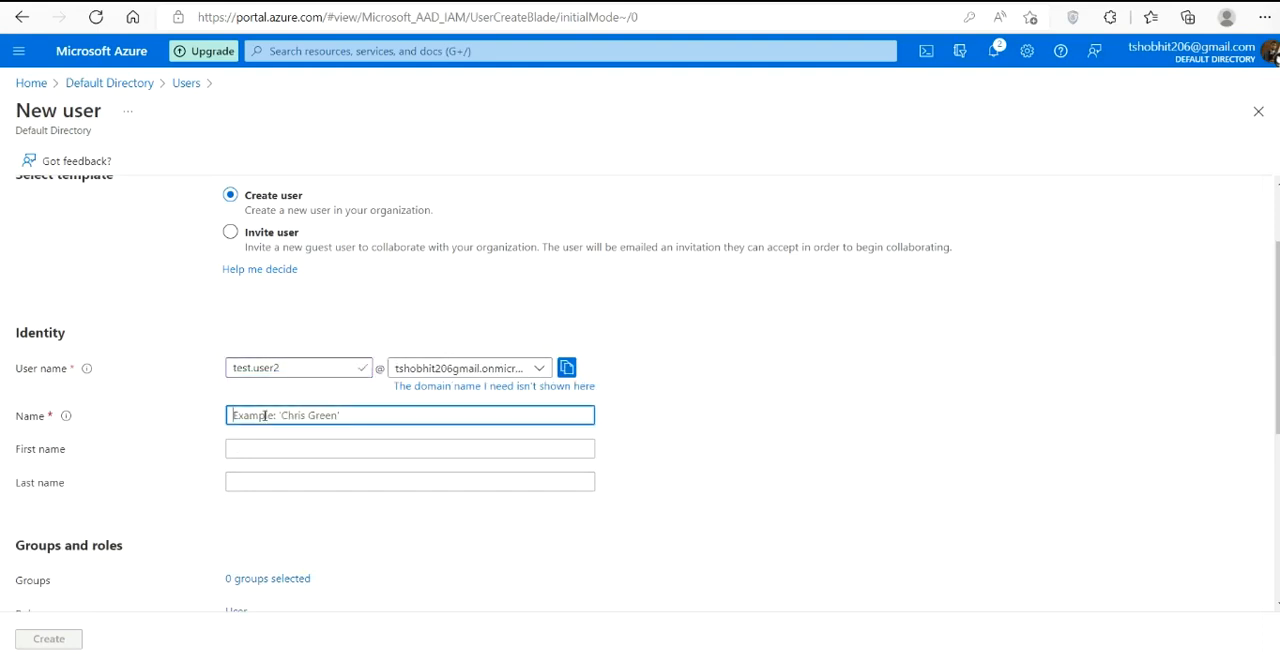
scroll("down", 3)
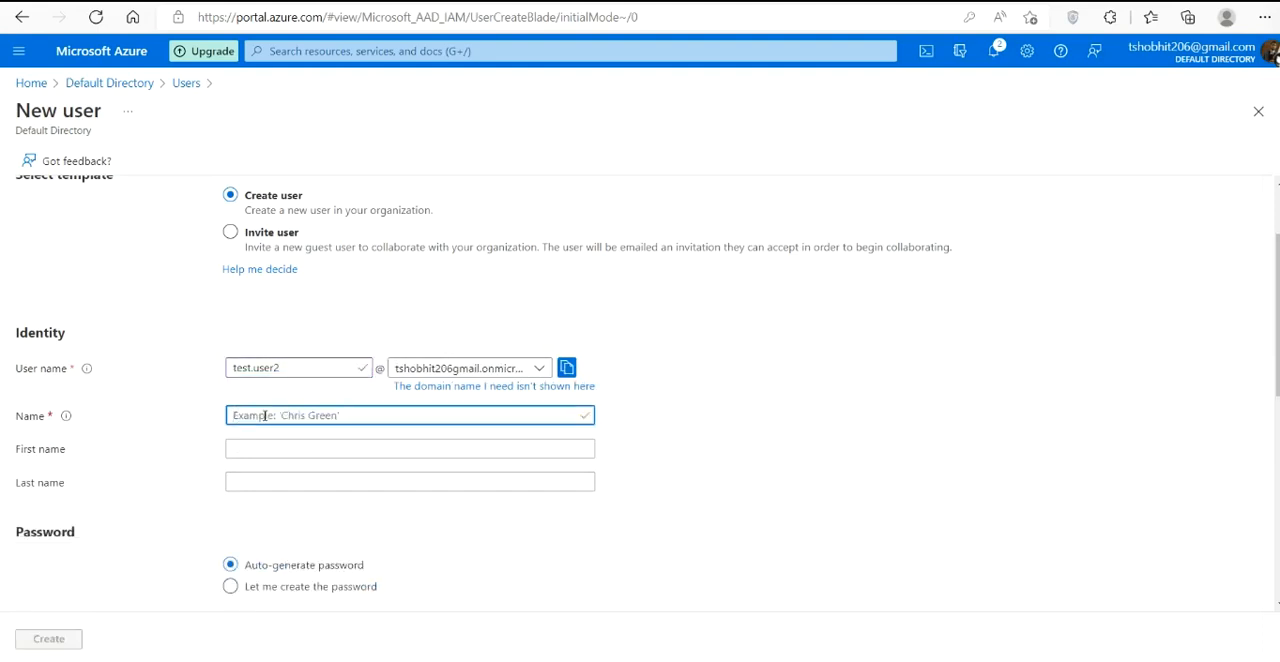
type("test user2")
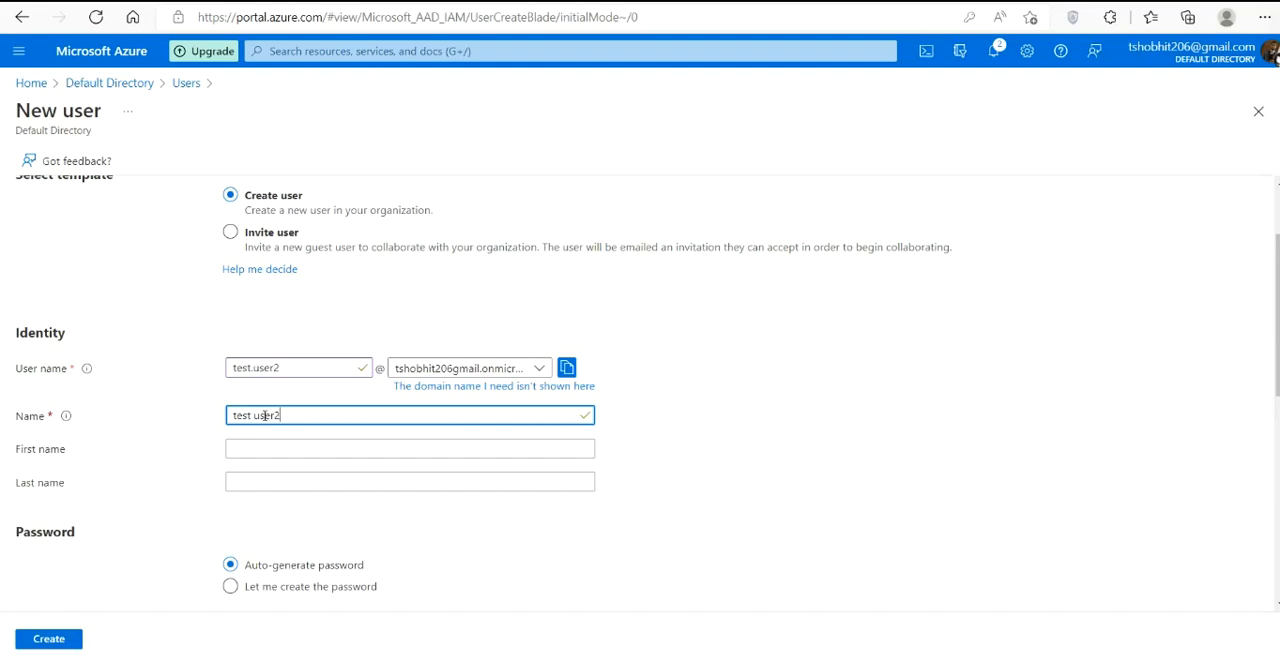
left_click(410, 448)
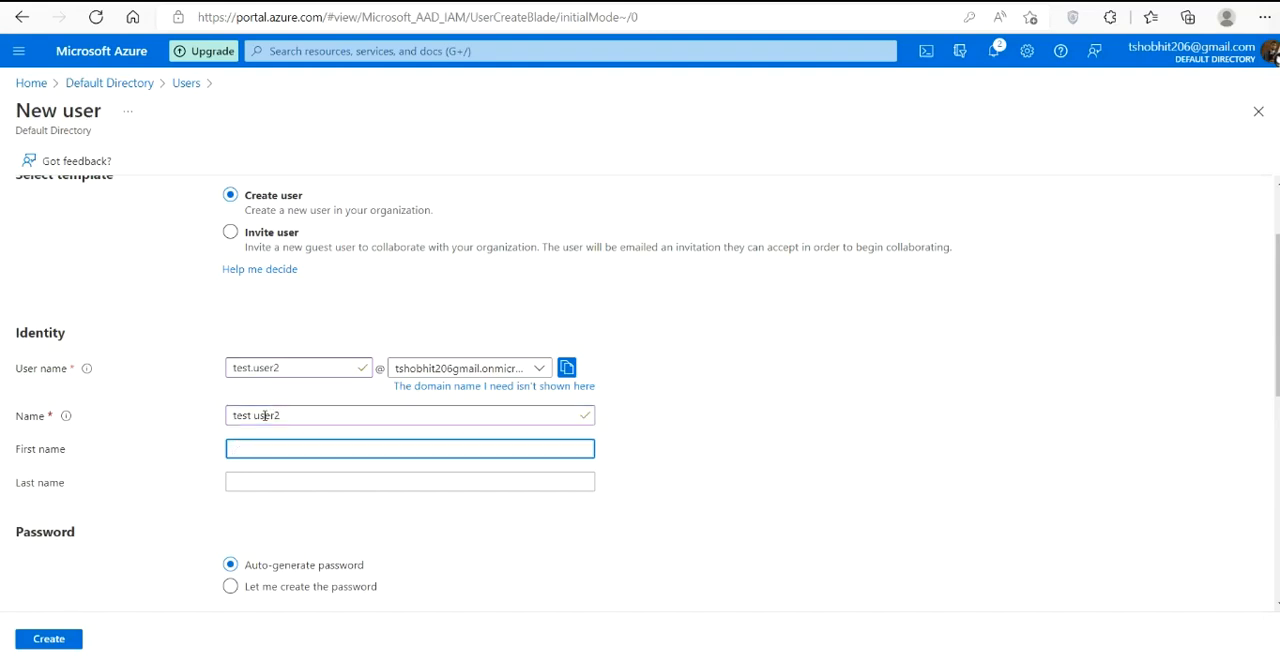
type("user")
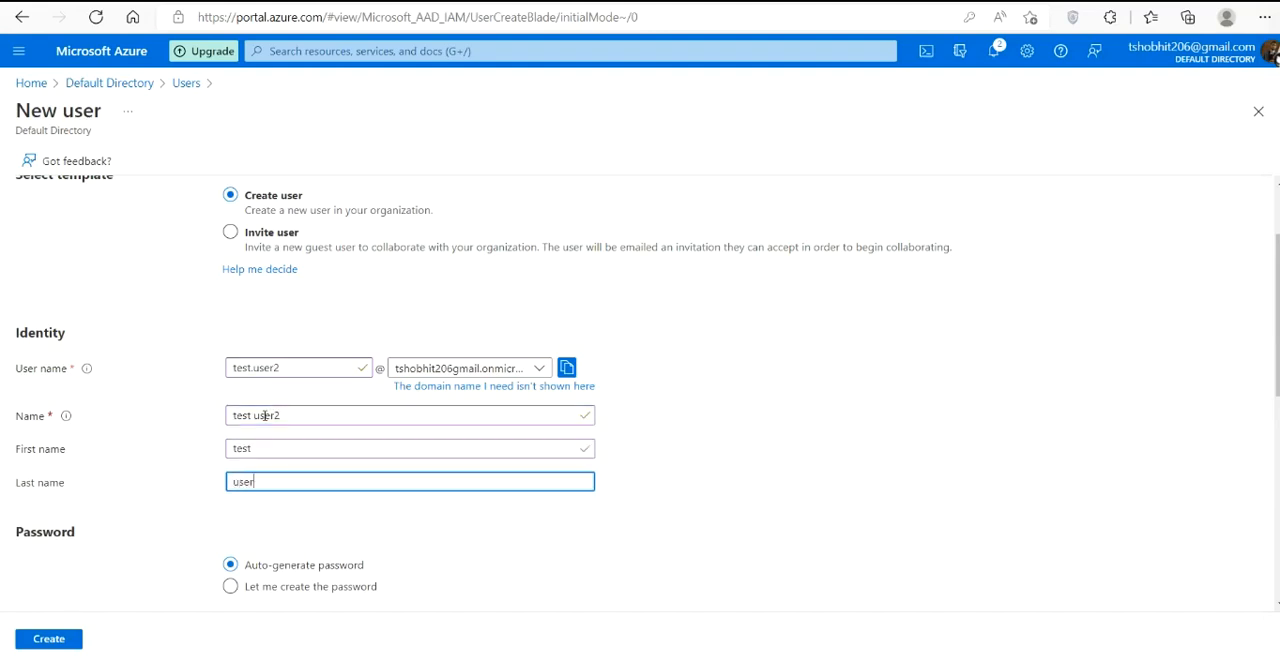
type("2")
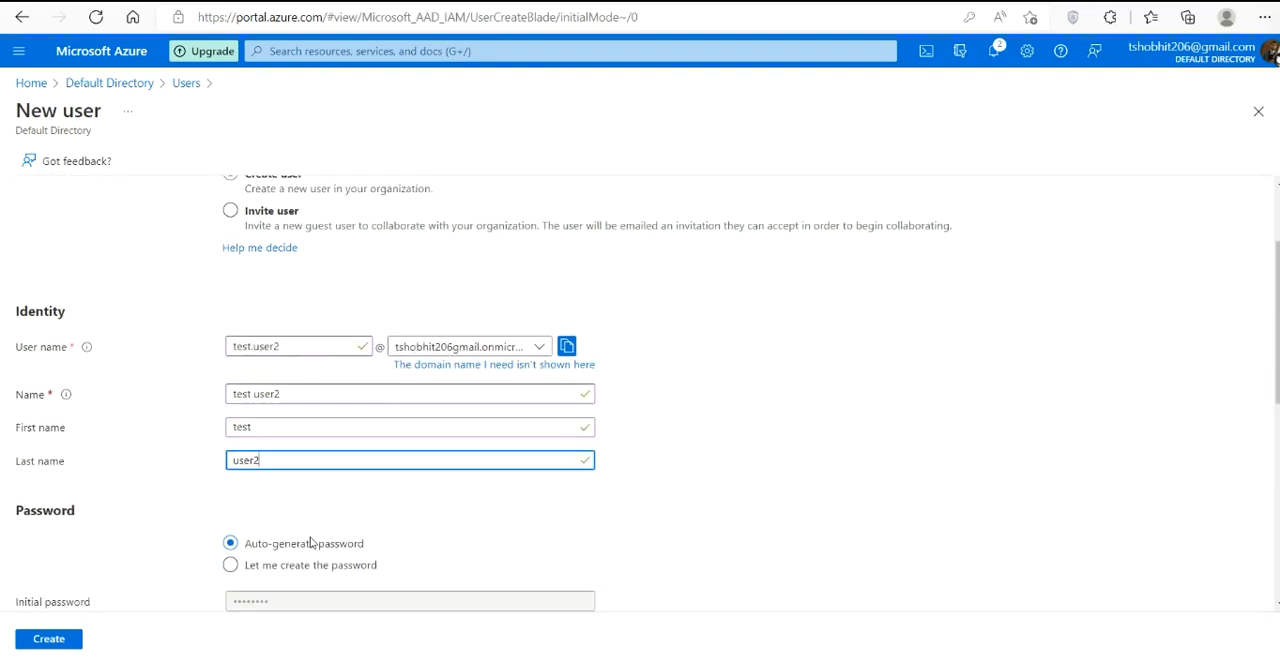
scroll("down", 3)
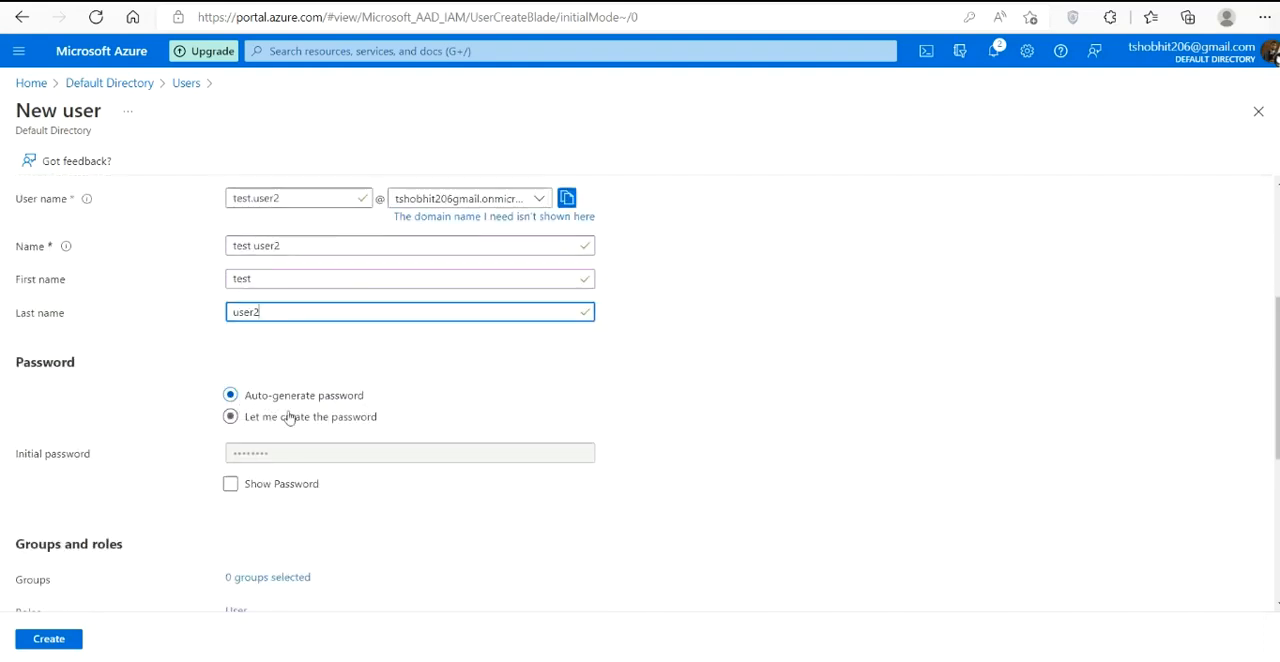
Step: Keep Auto-generate password, reveal and copy it, and record it in Notepad
left_click(230, 395)
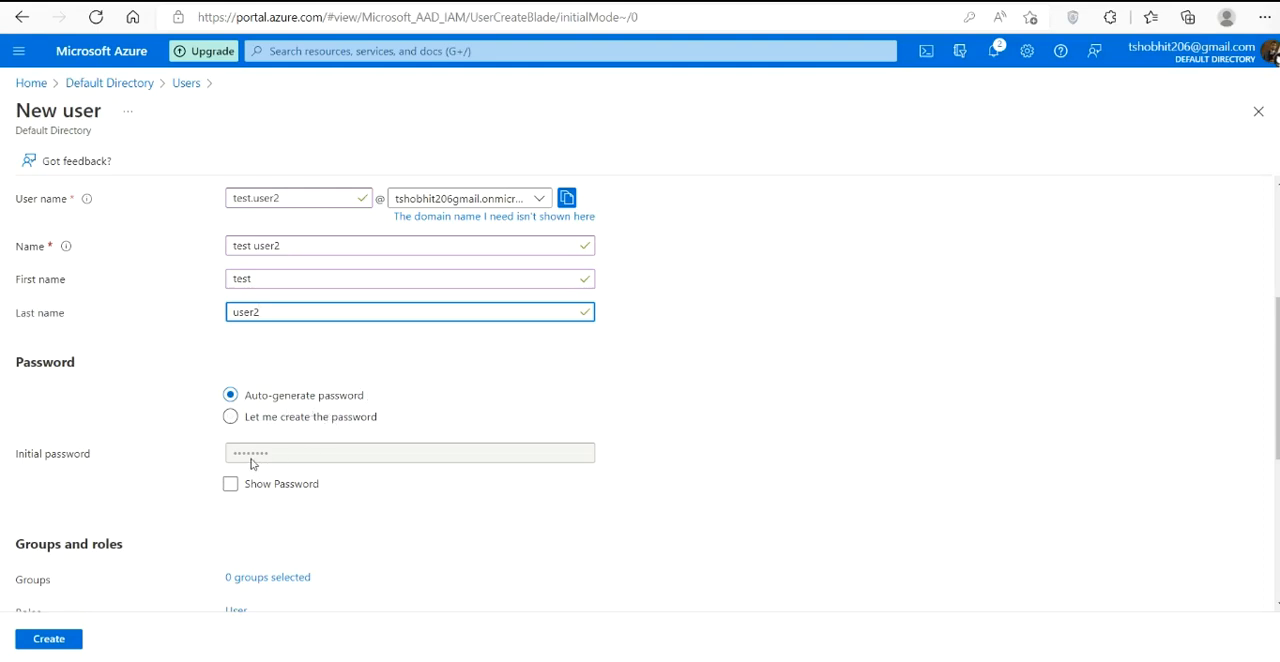
double_click(303, 395)
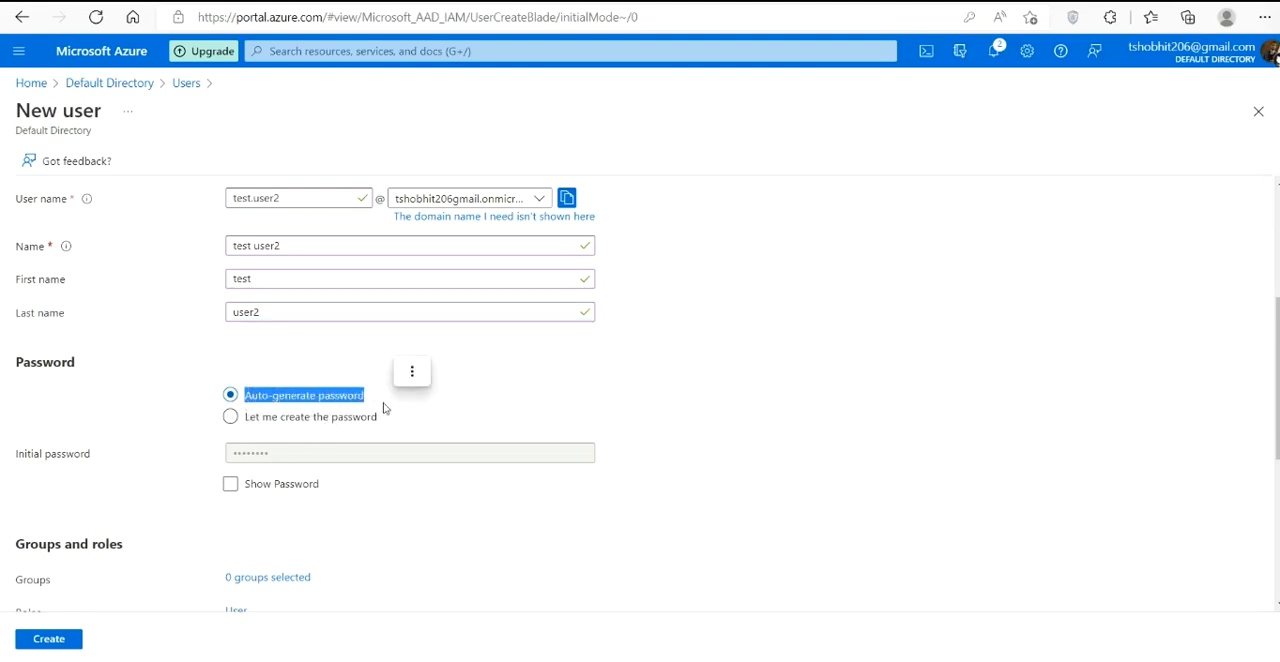
left_click(230, 483)
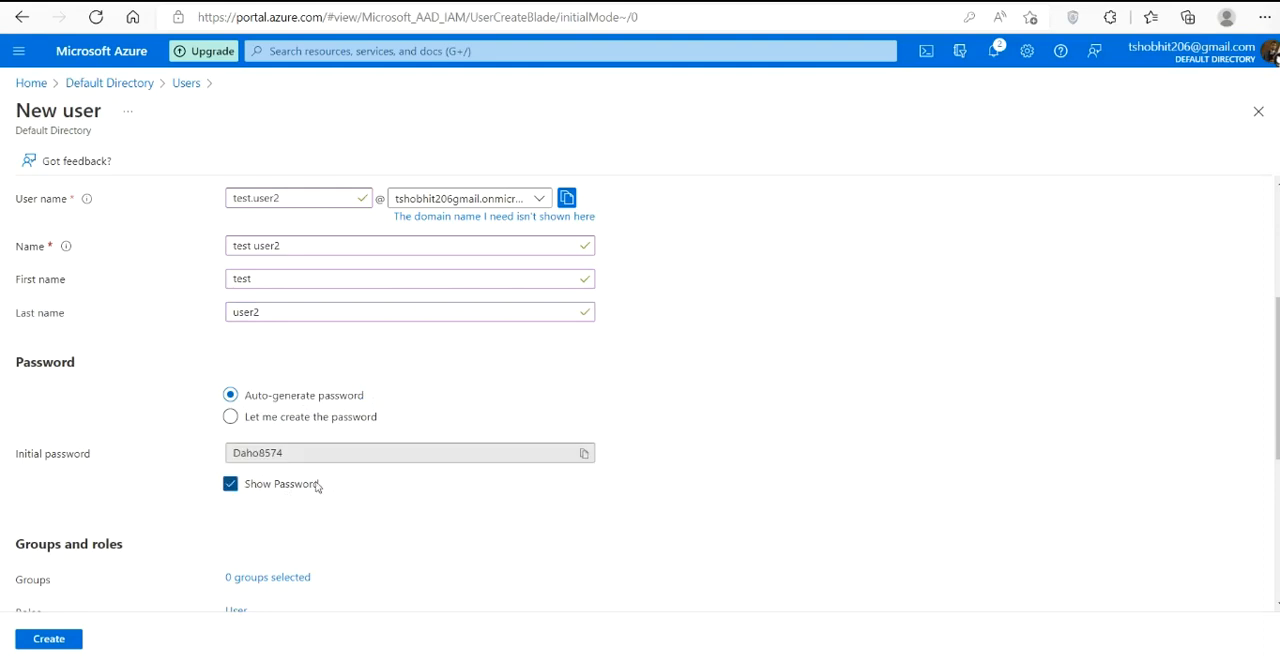
left_click(584, 453)
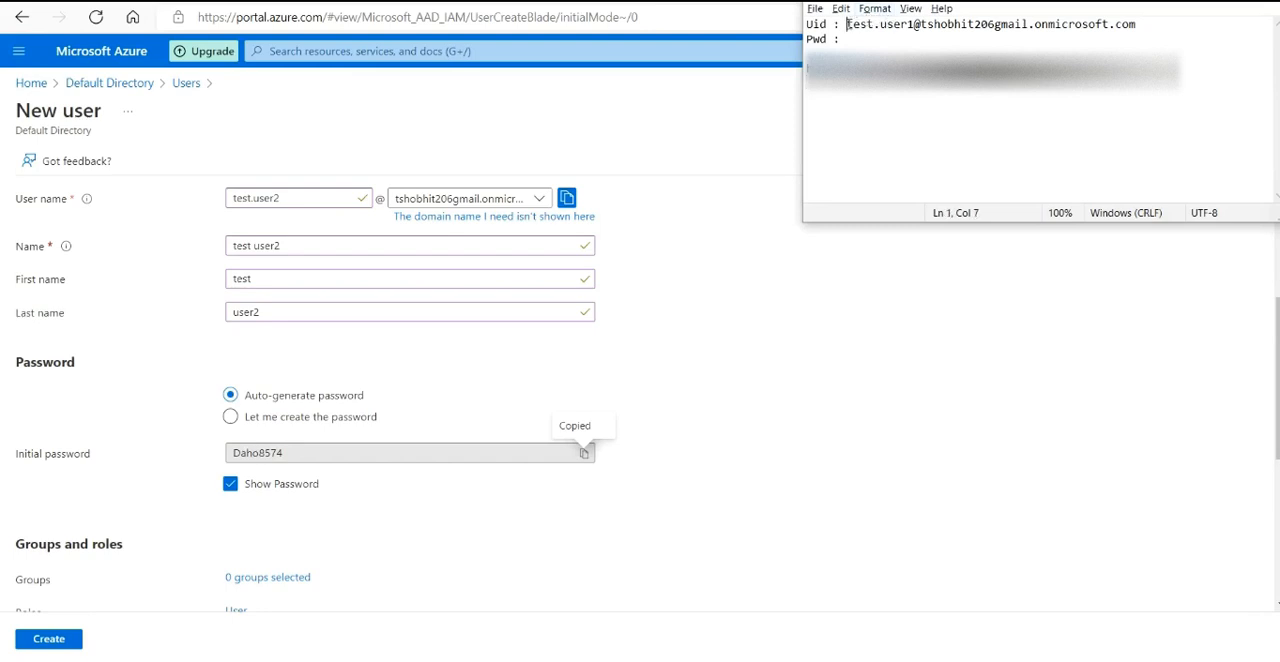
triple_click(990, 24)
type("2")
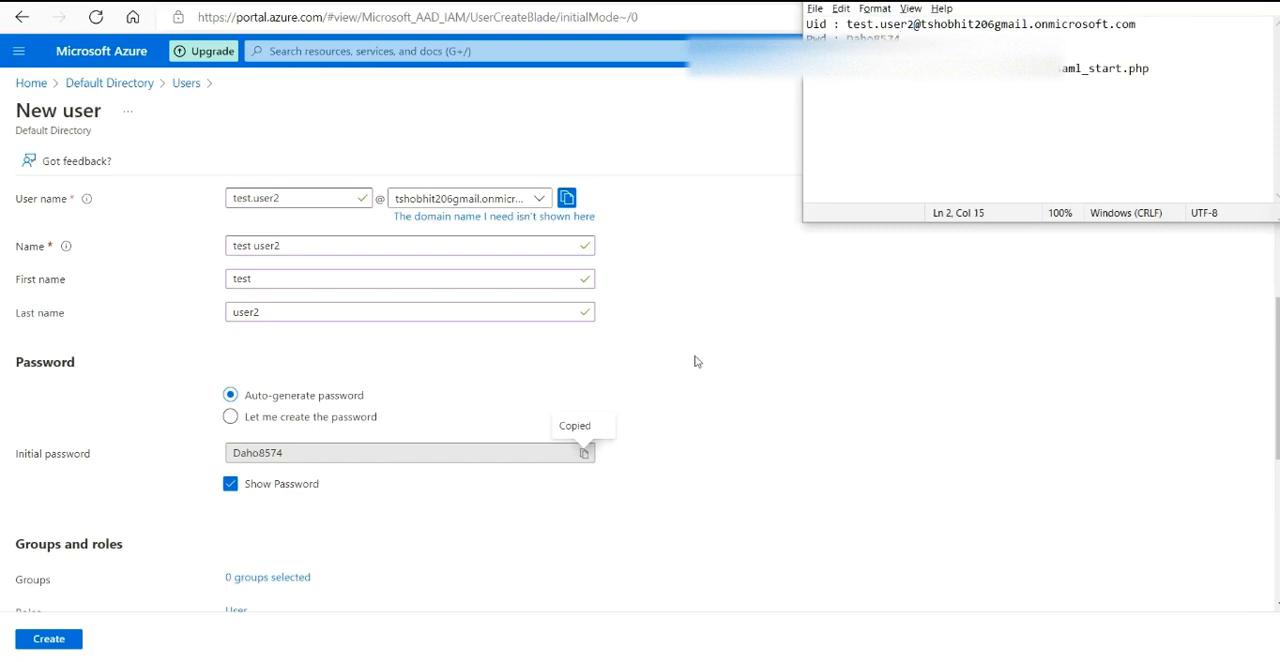
scroll("down", 3)
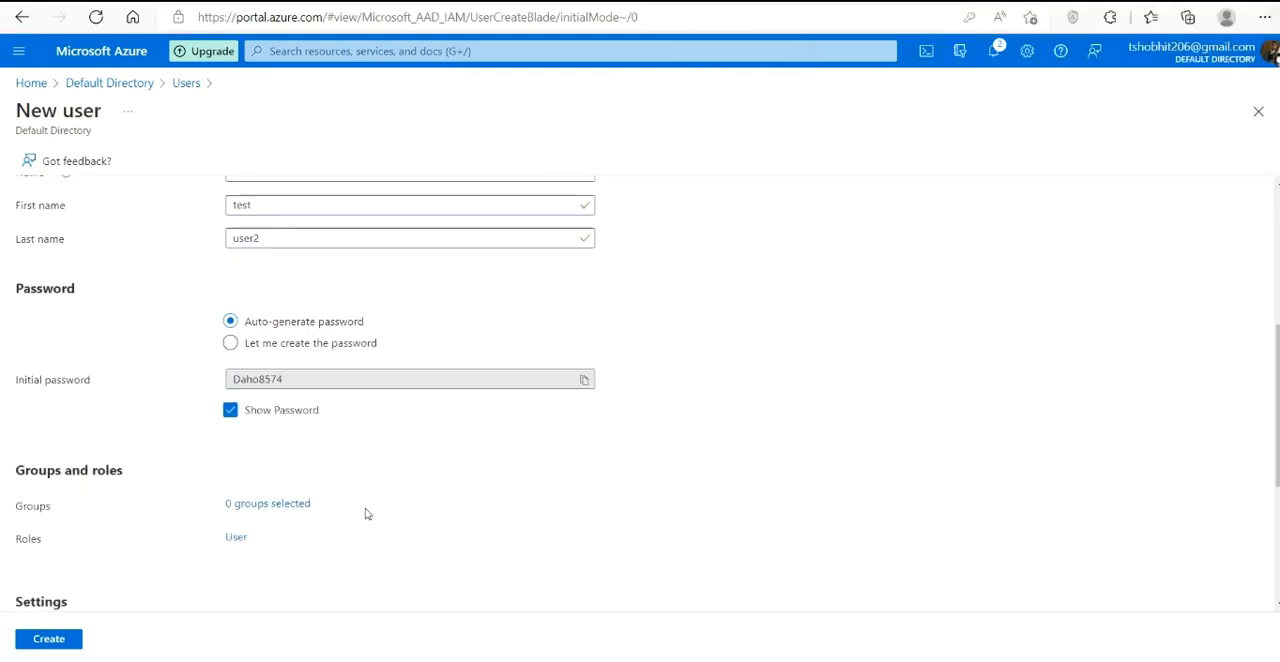
scroll("down", 3)
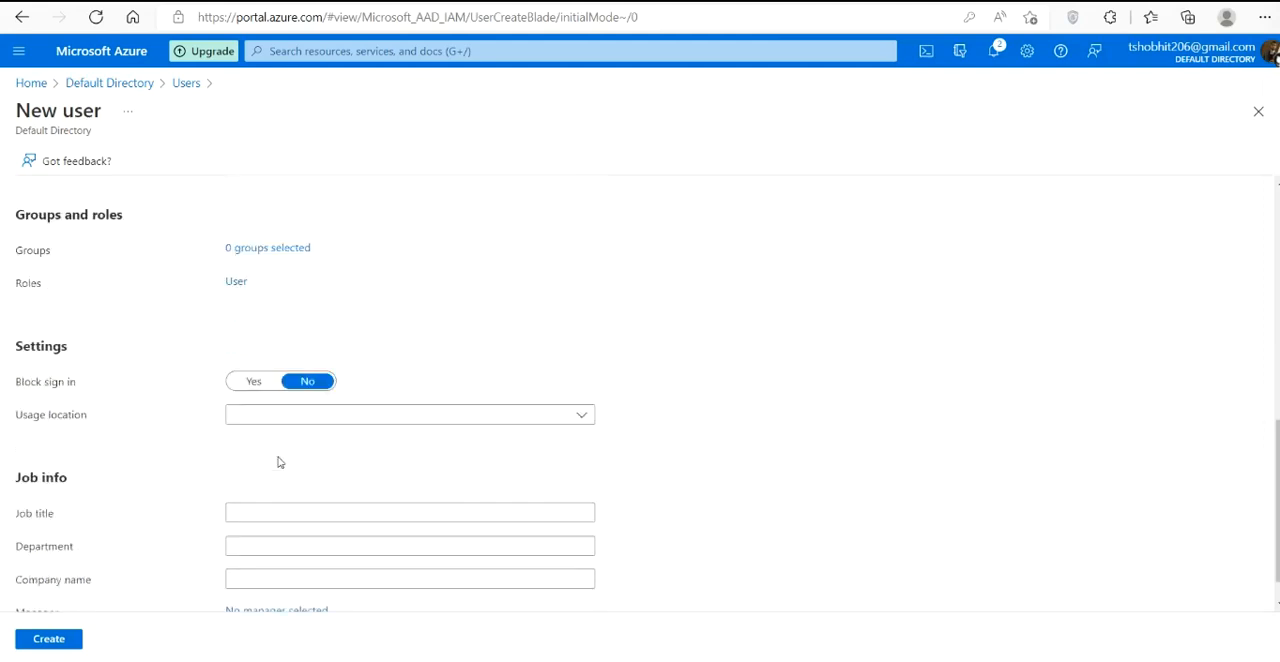
Step: Create test user2, save its password in the browser, refresh Users, and return Home
left_click(48, 638)
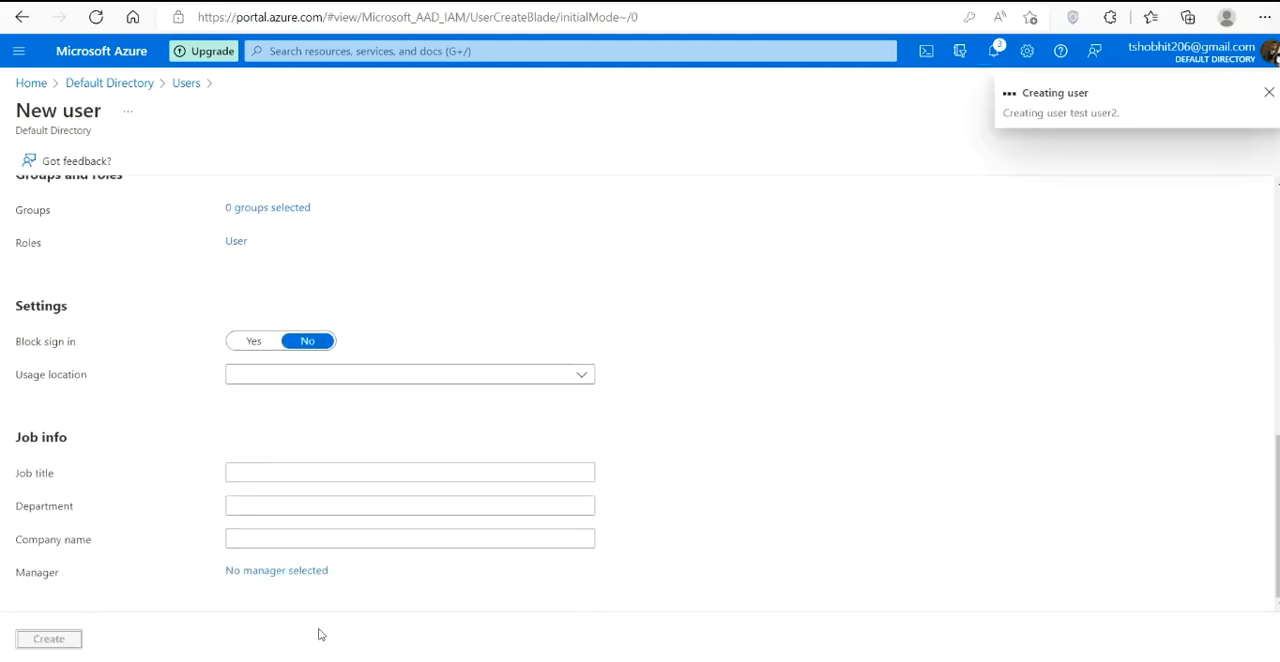
left_click(48, 638)
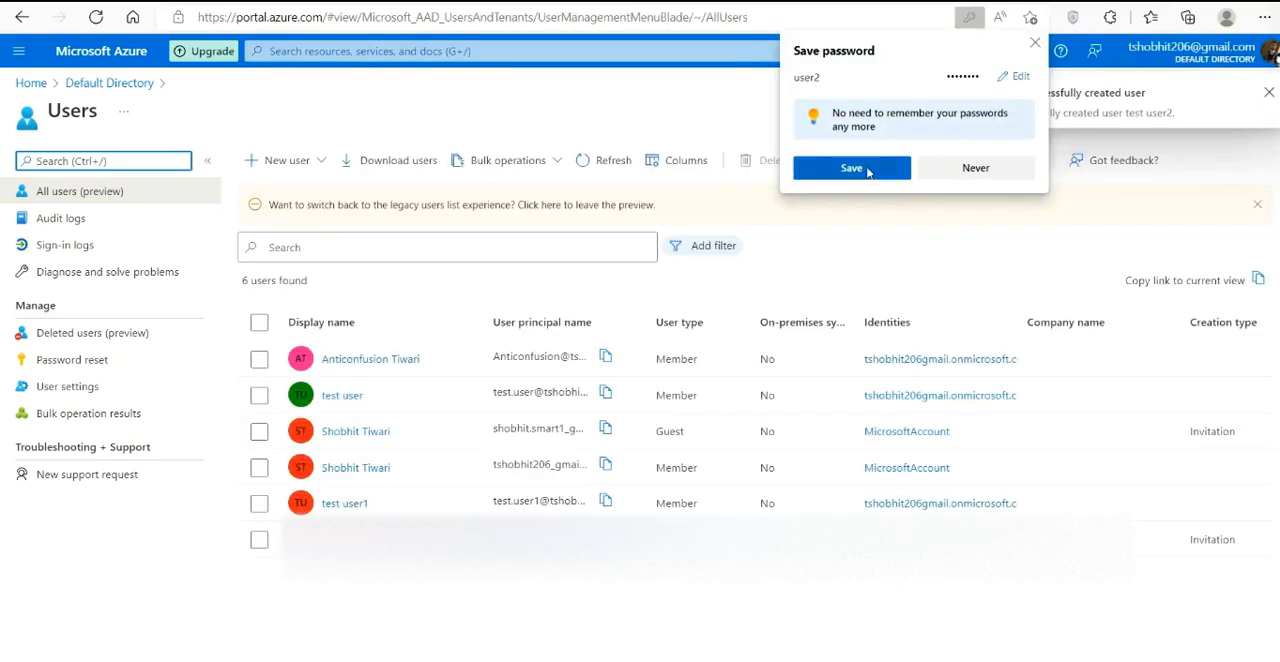
left_click(851, 167)
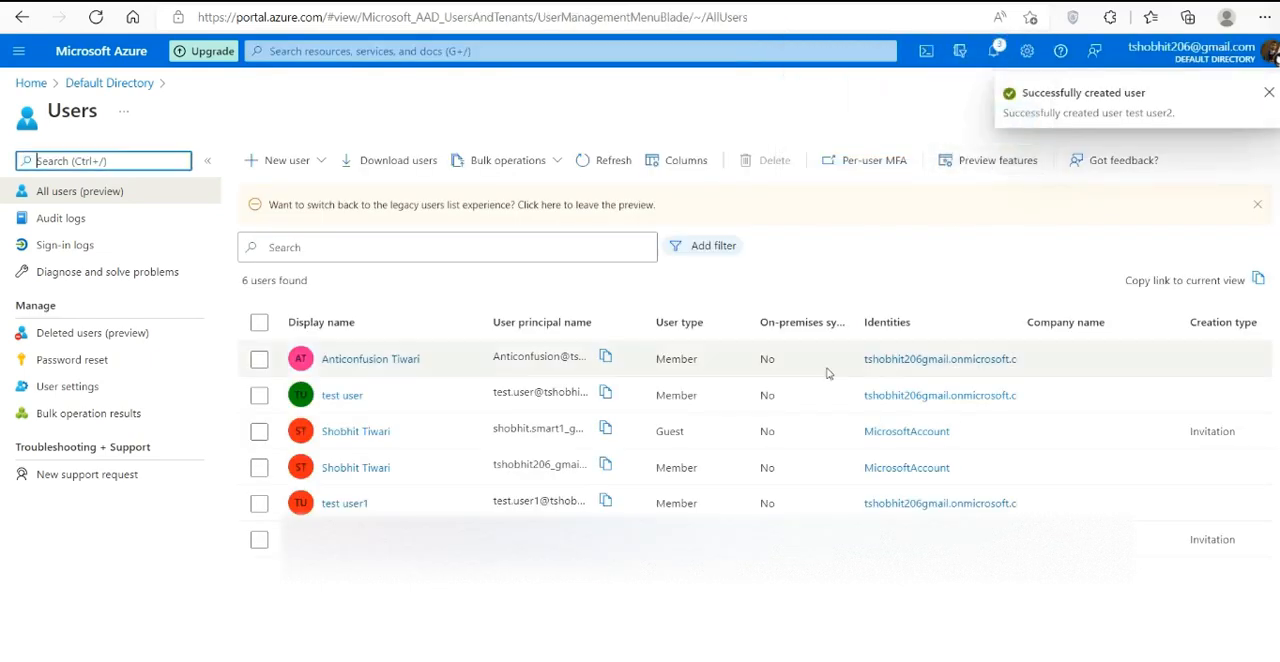
left_click(1269, 92)
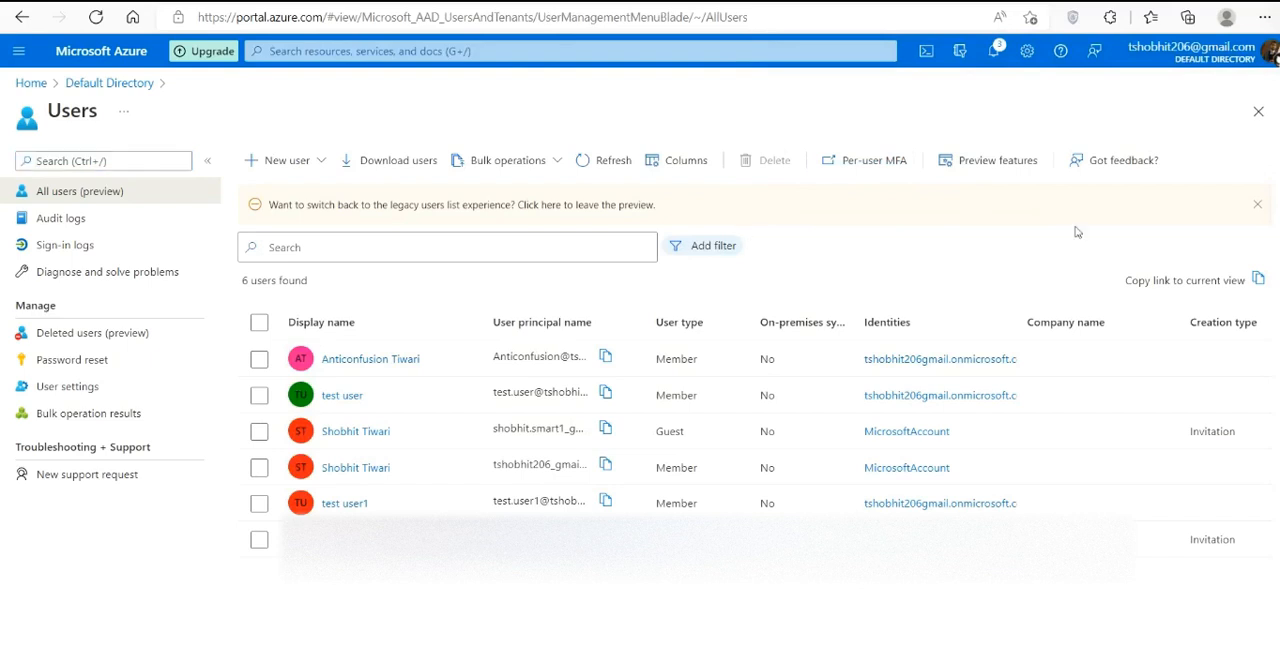
left_click(470, 17)
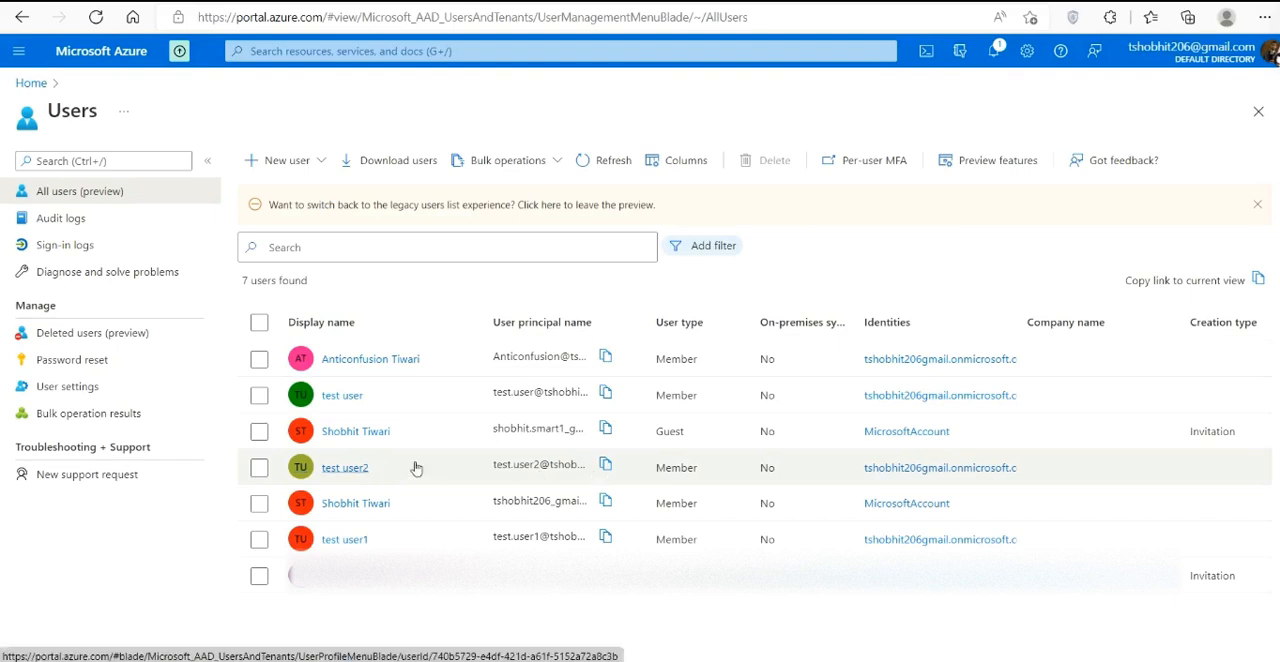
left_click(605, 467)
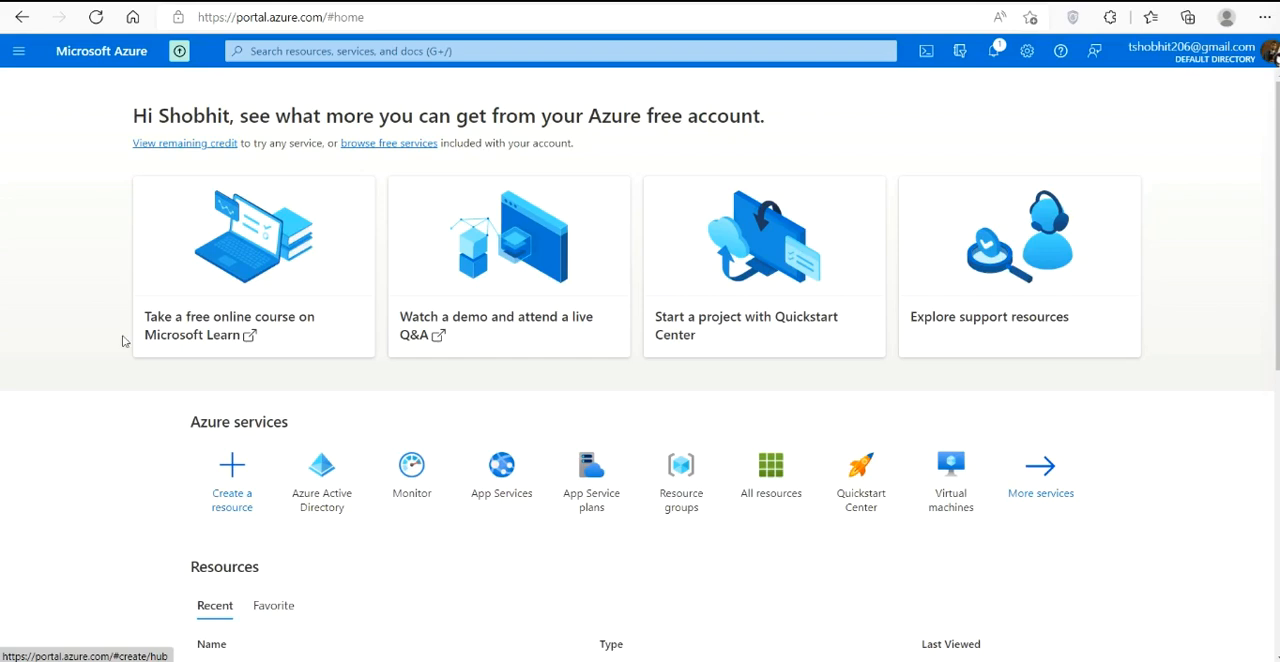
Step: Navigate Azure Active Directory > Enterprise applications > Test SAML > Users and groups
left_click(321, 475)
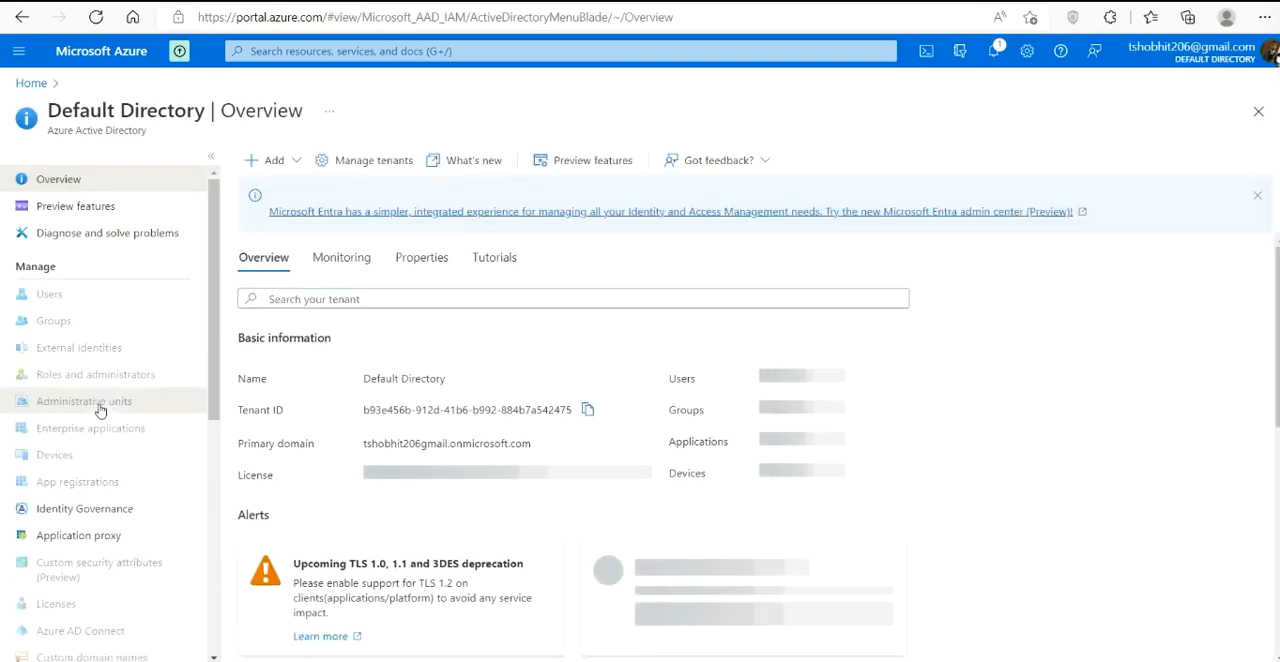
left_click(90, 428)
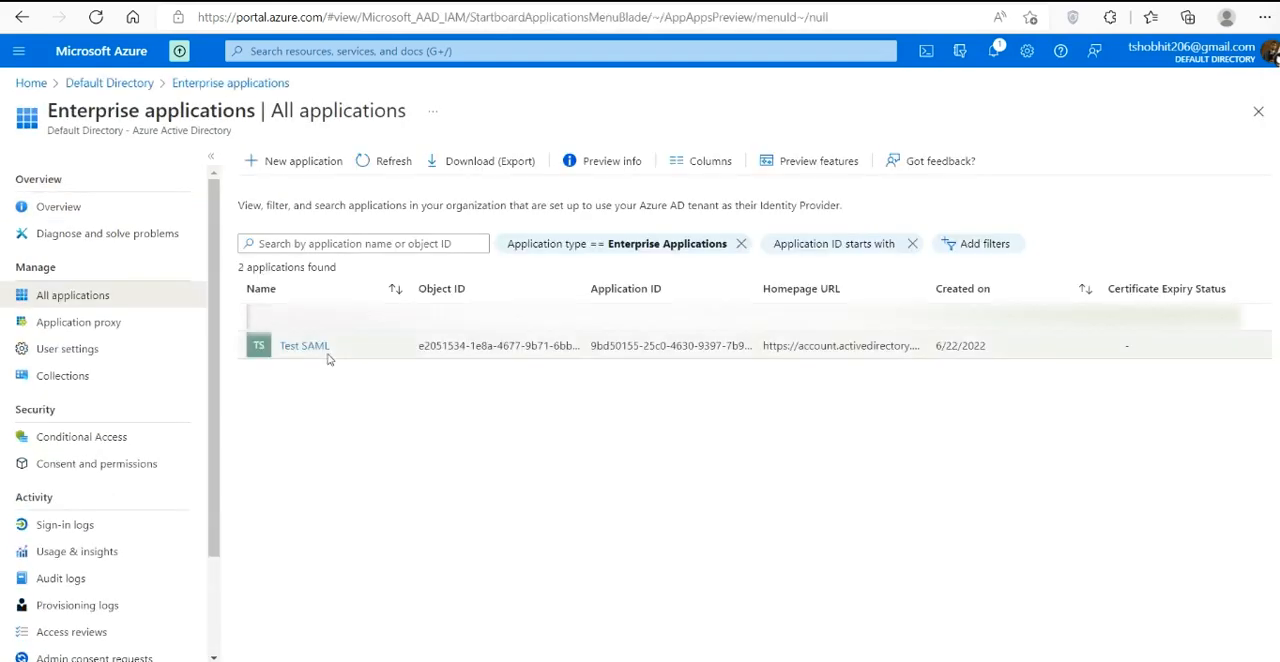
left_click(304, 345)
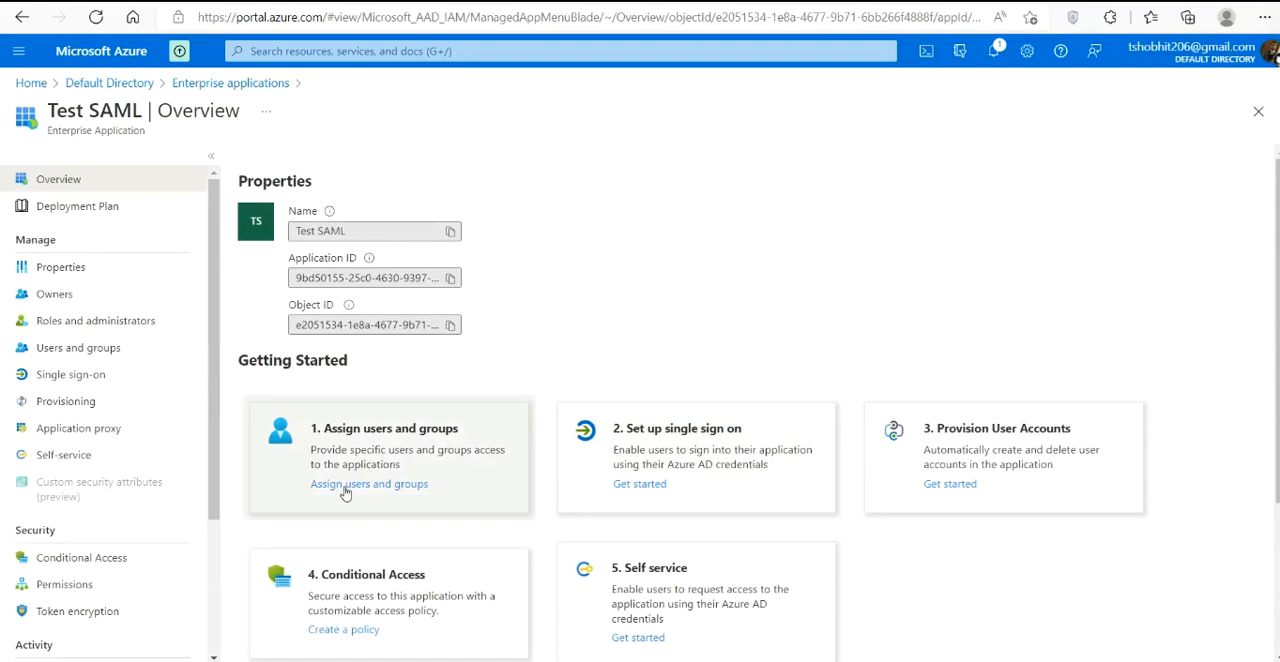
left_click(369, 484)
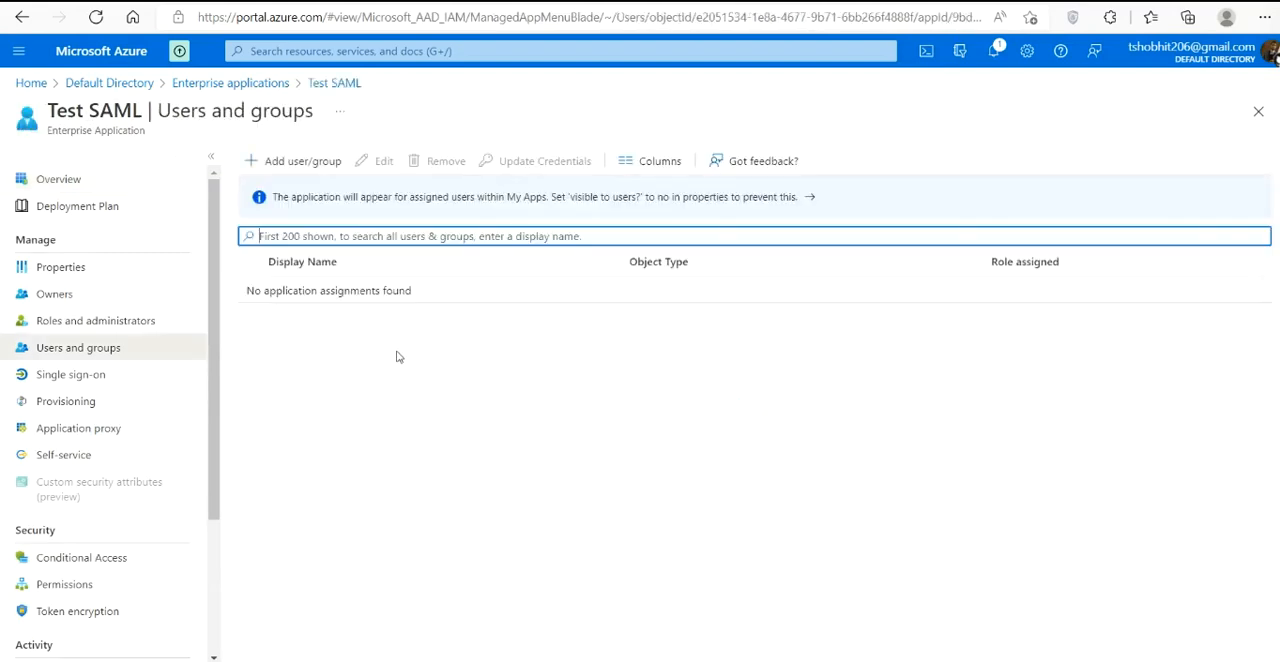
mouse_move(315, 168)
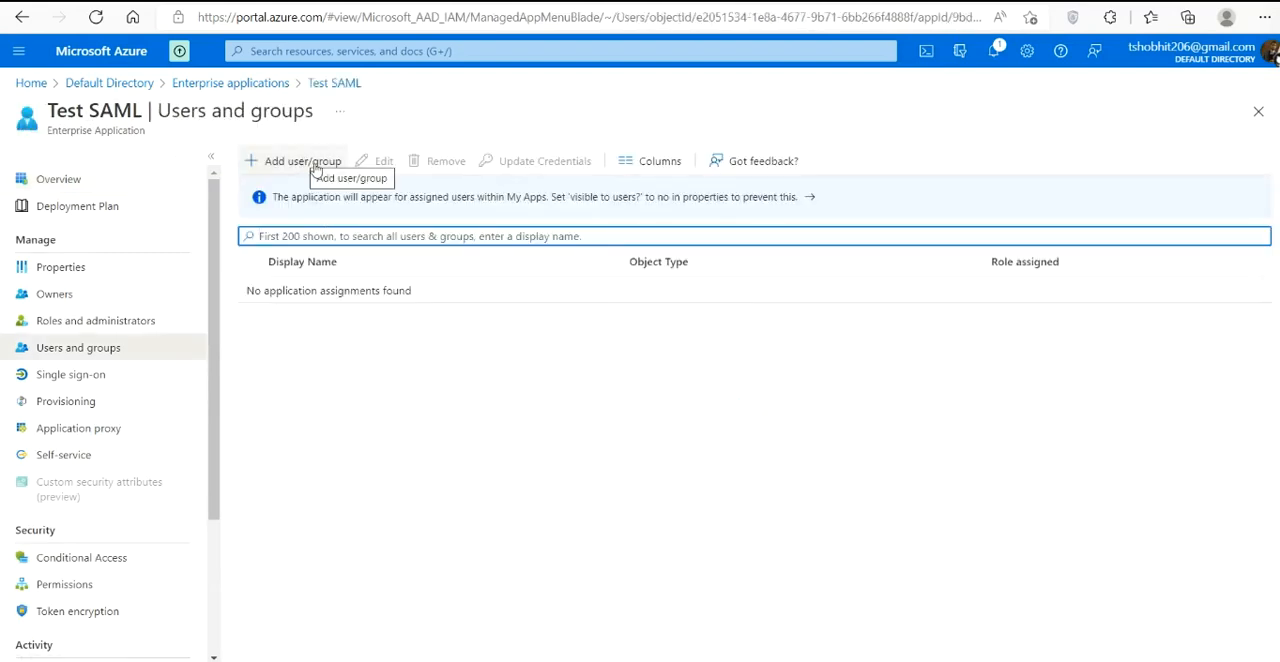
Step: Pick test user2 in Add Assignment and assign it to Test SAML
left_click(300, 161)
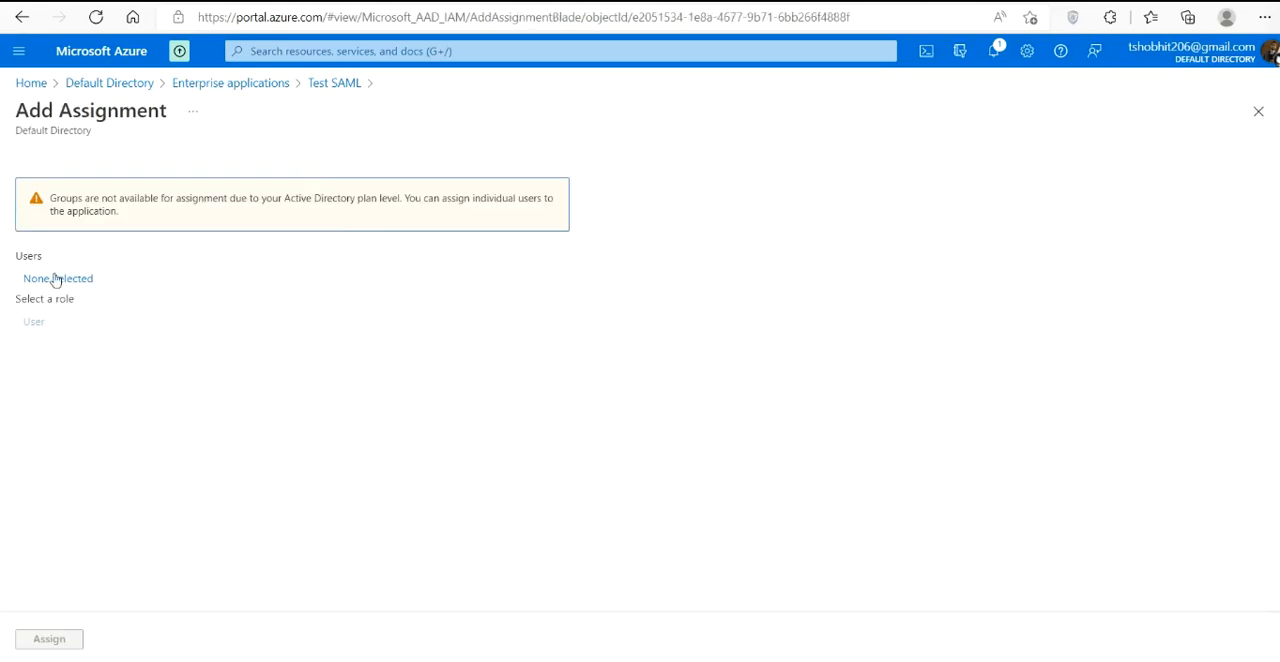
mouse_move(79, 260)
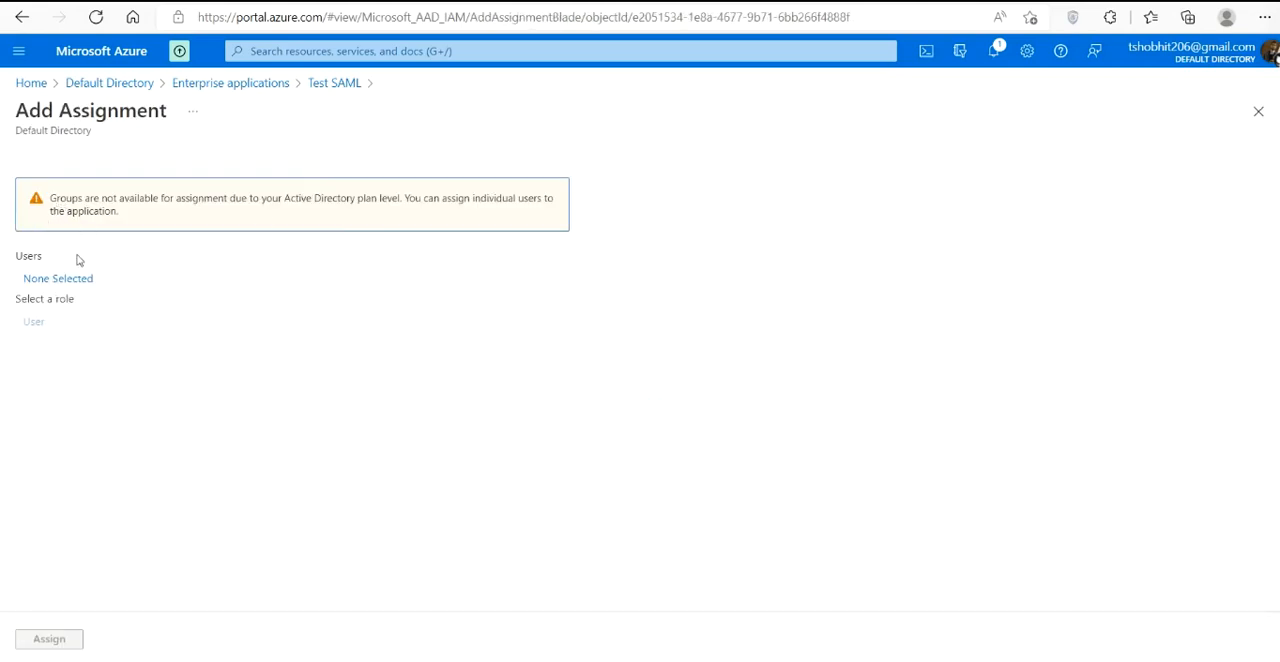
left_click(57, 278)
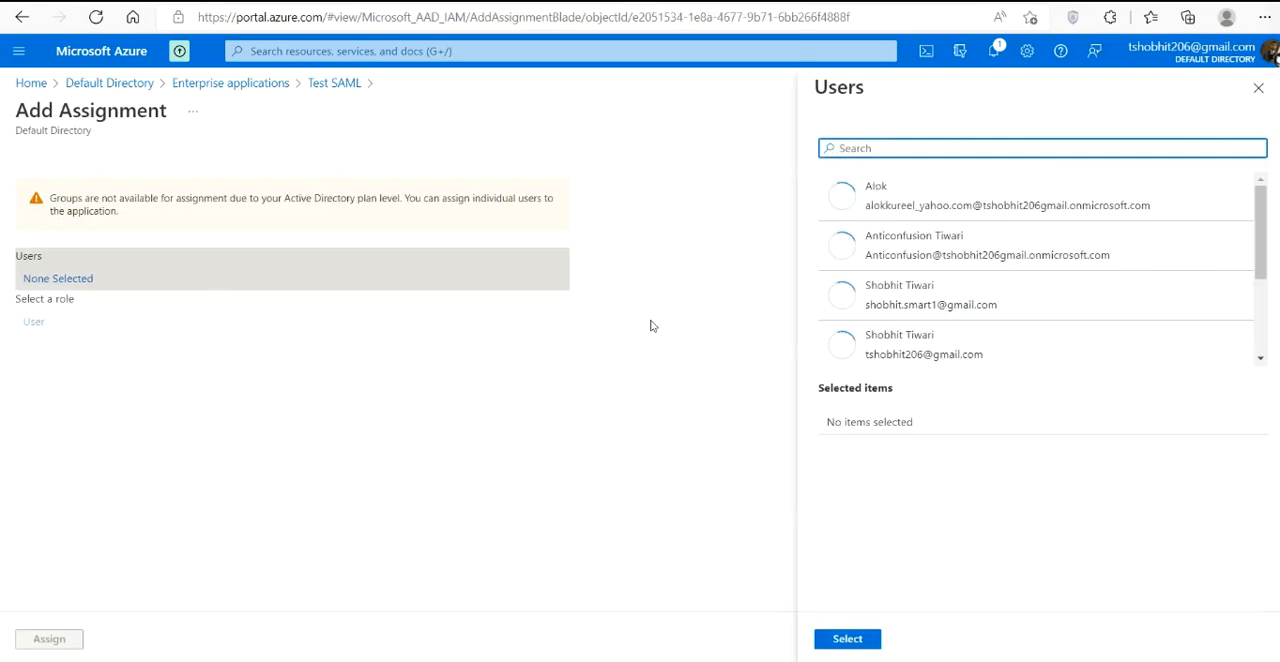
scroll("down", 3)
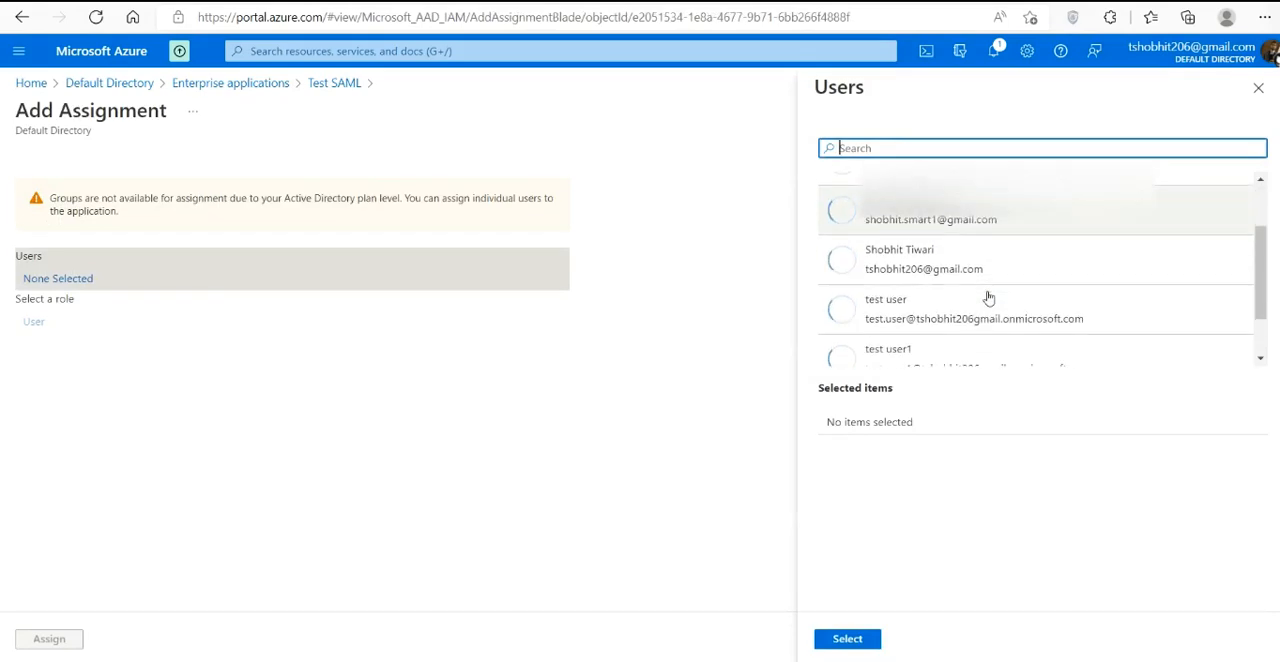
scroll("down", 3)
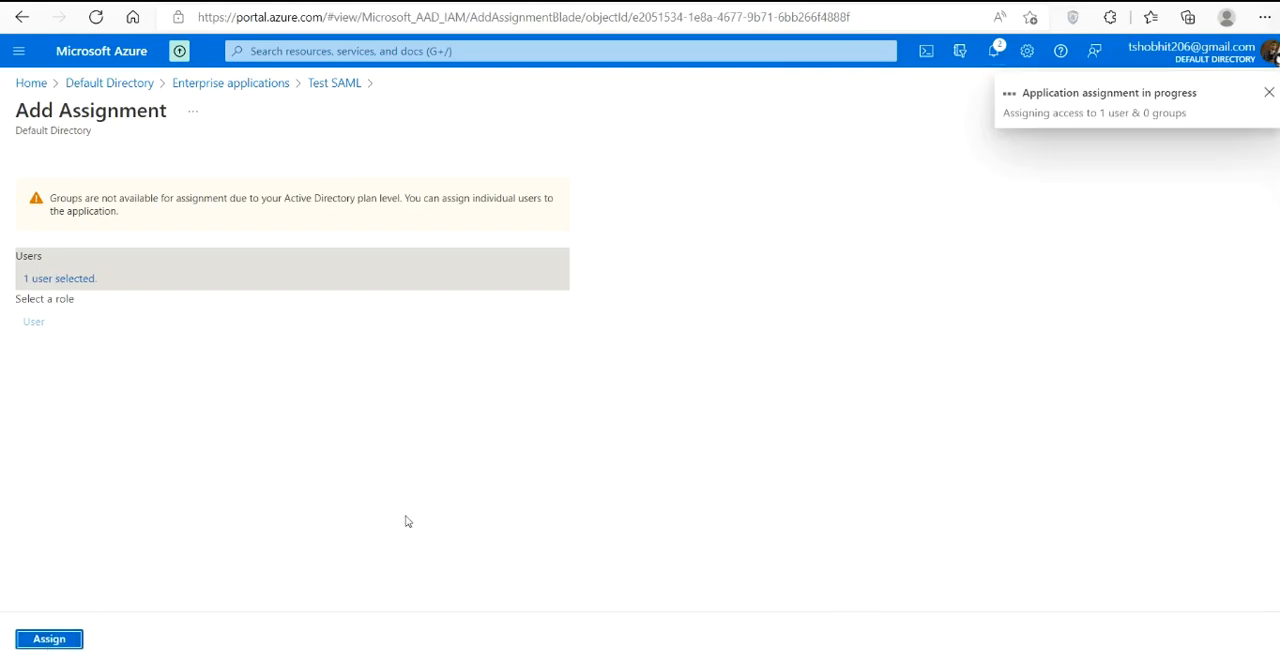
left_click(48, 638)
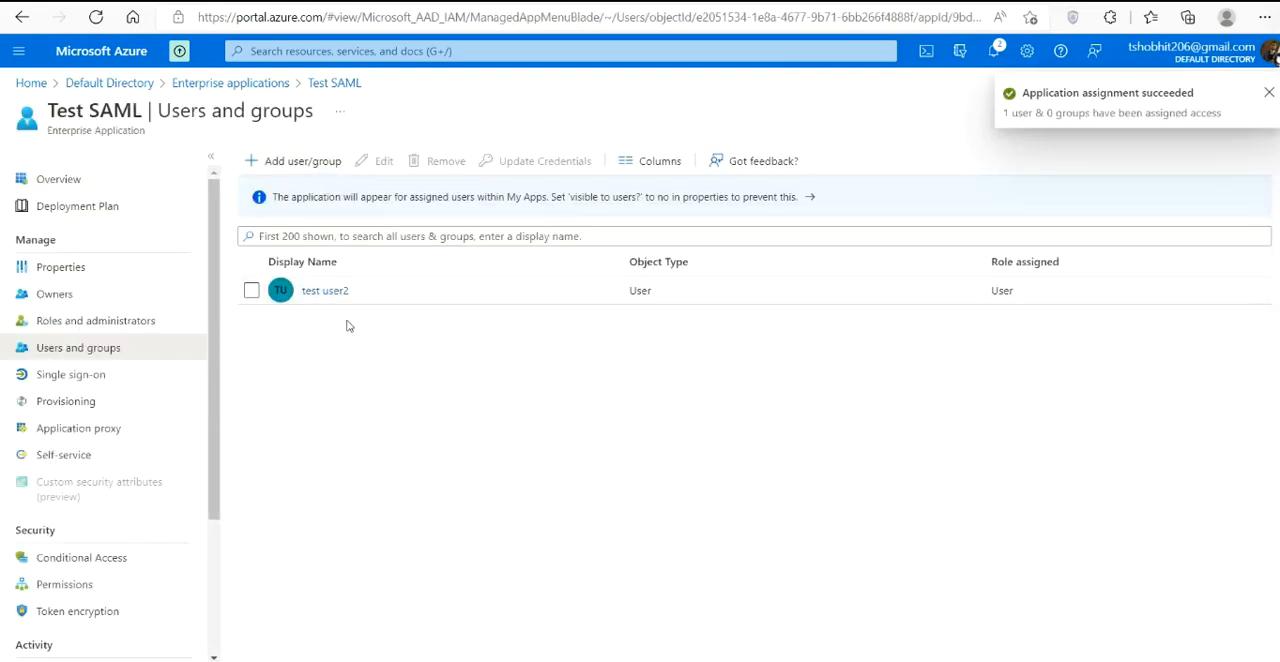
mouse_move(405, 367)
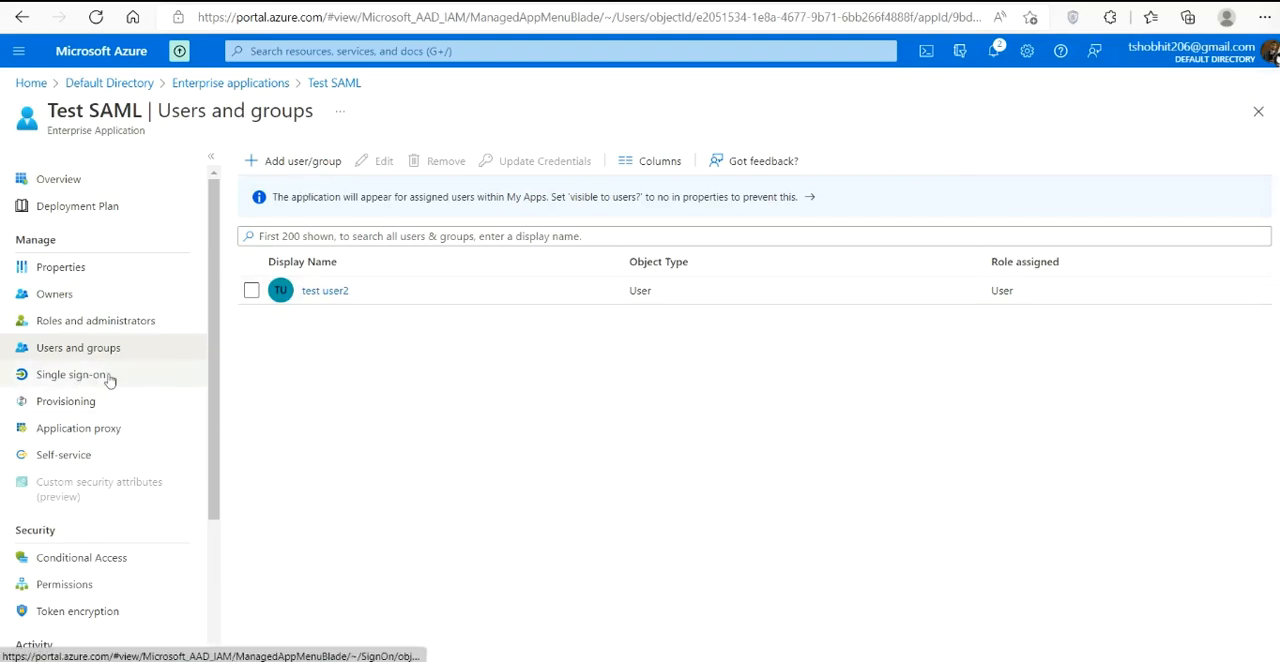
Step: Choose SAML under Single sign-on and note the Identifier is still required
left_click(70, 374)
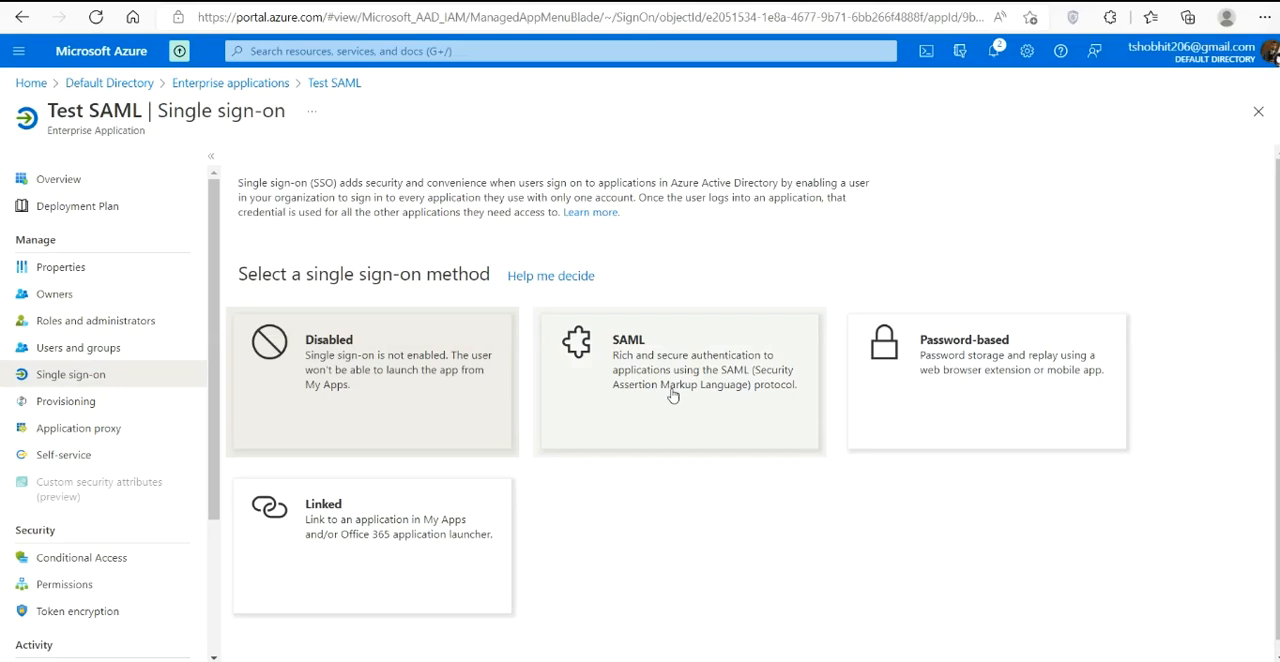
mouse_move(670, 540)
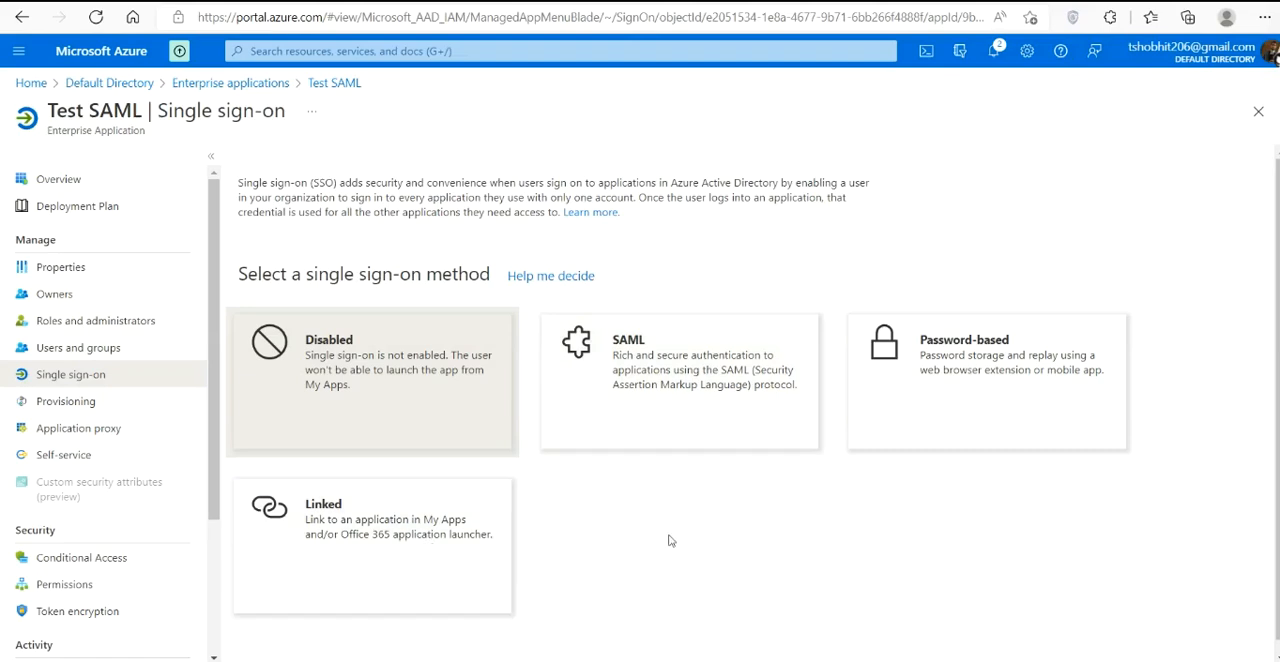
mouse_move(672, 413)
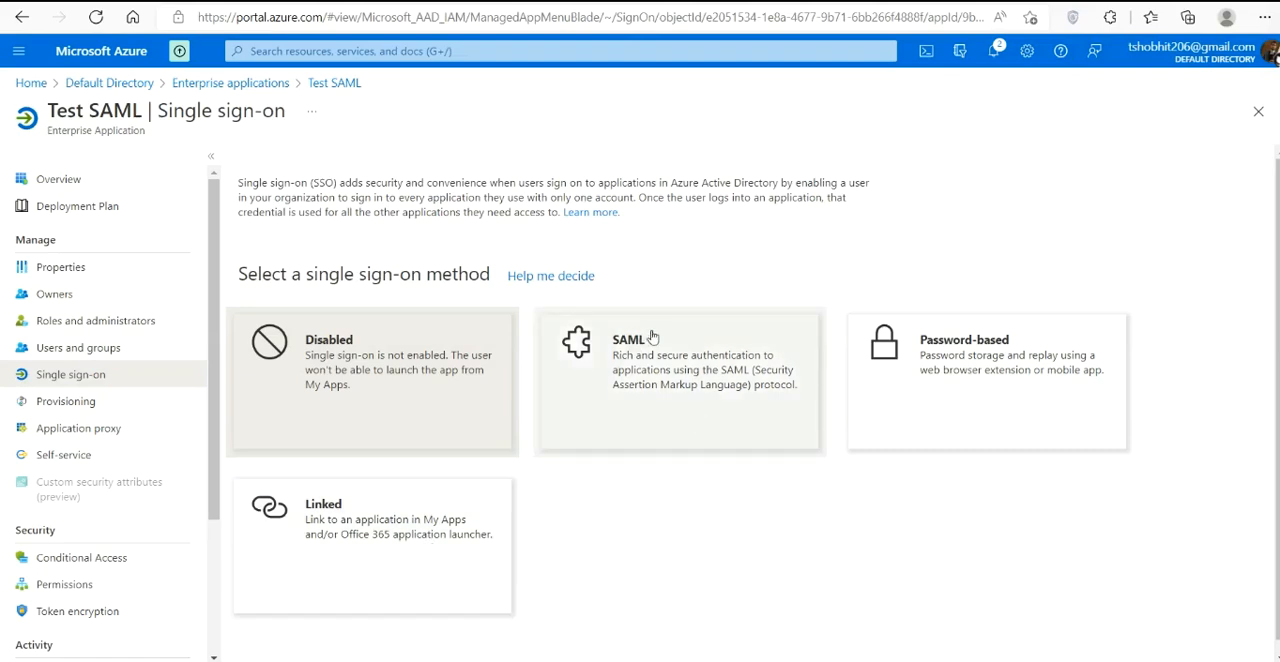
mouse_move(678, 416)
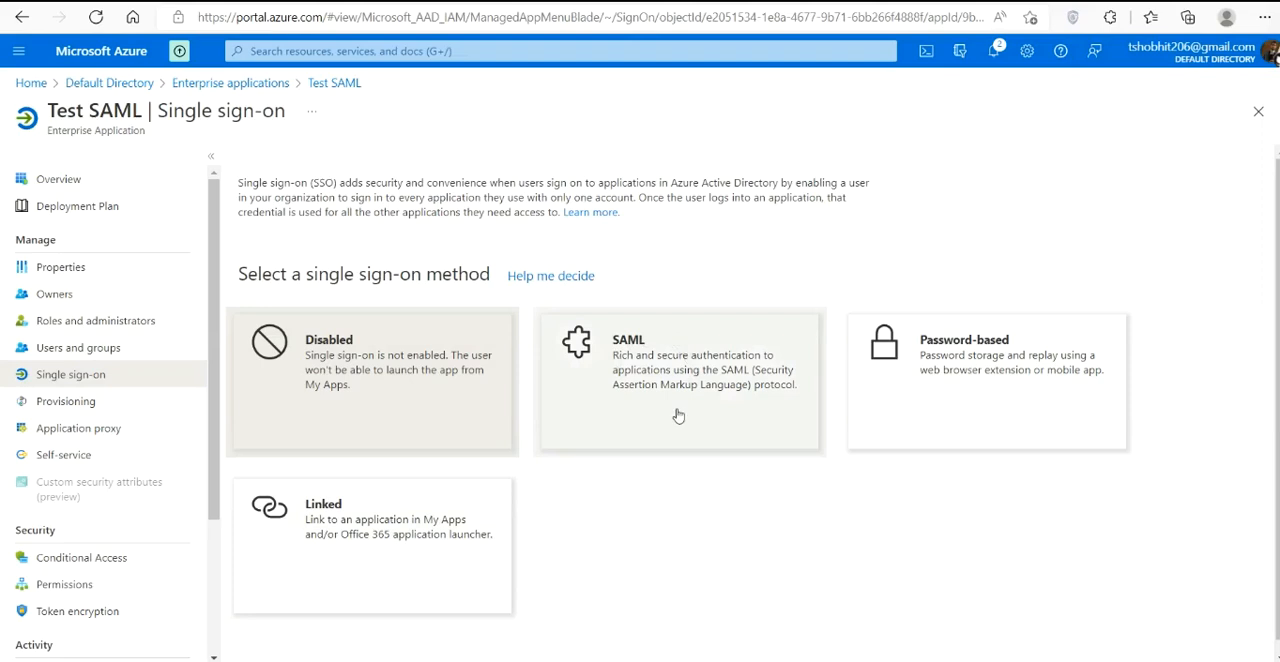
mouse_move(687, 427)
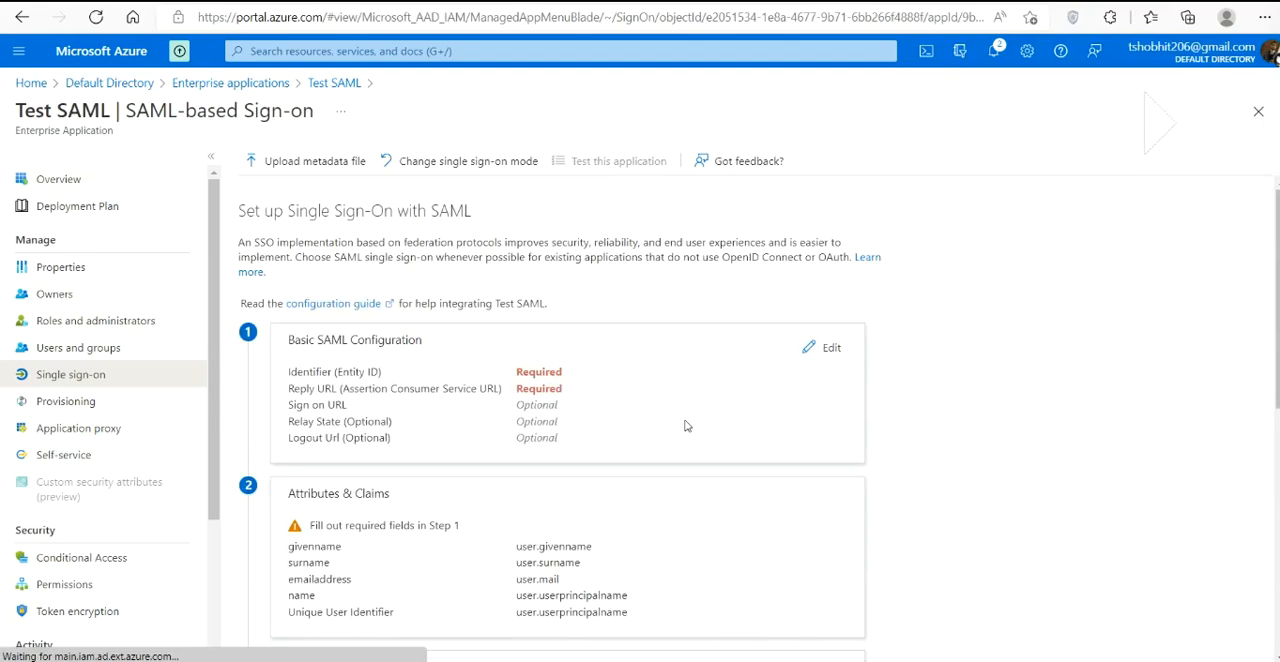
double_click(538, 371)
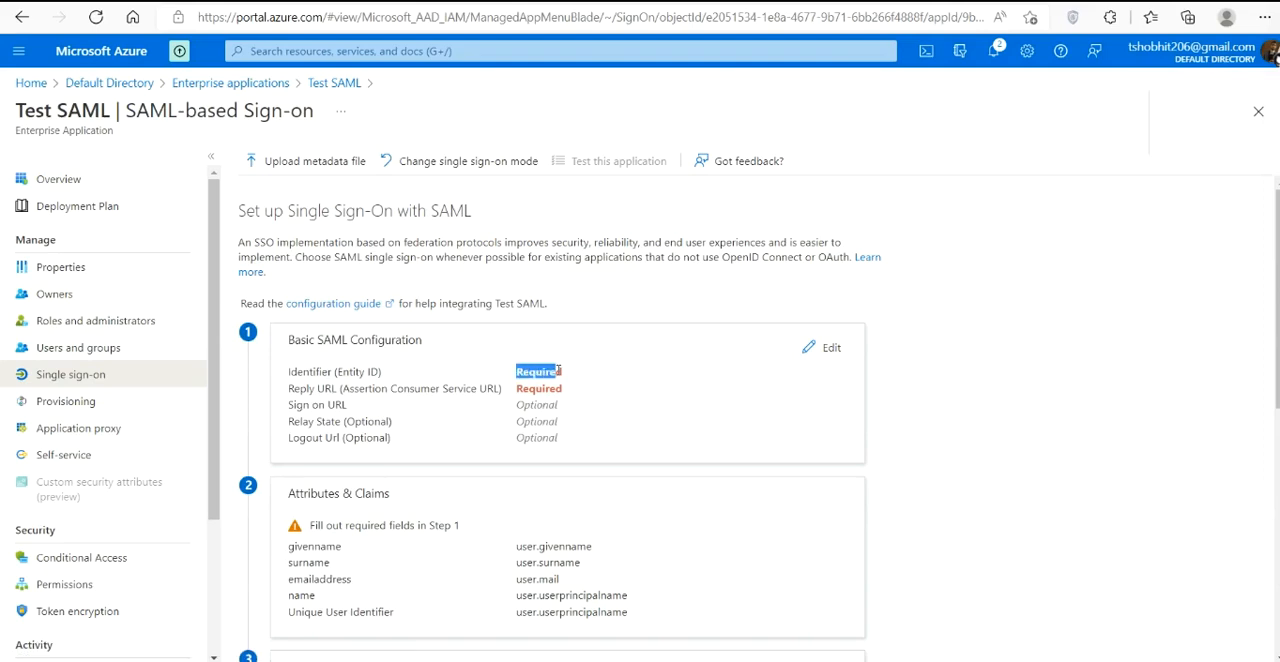